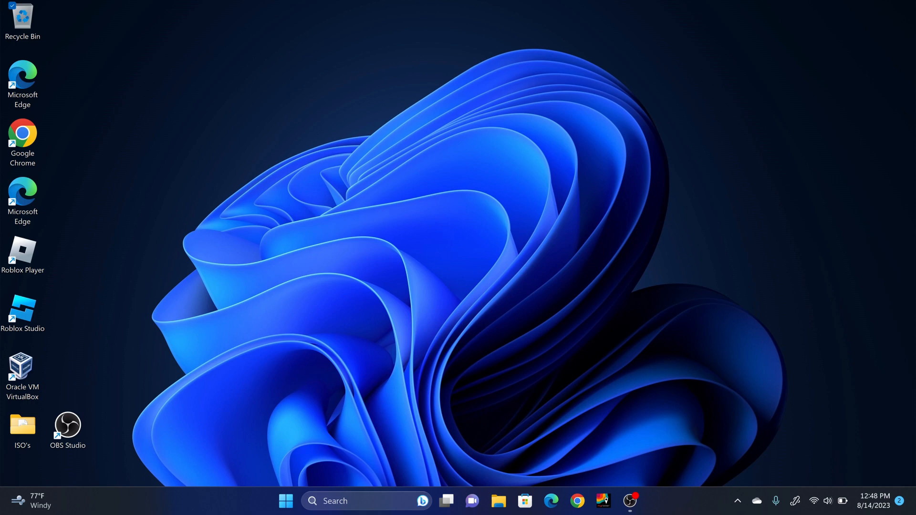
Launch VMware Workstation 15 Player from a 'vmw' taskbar search and center its window
text(vmw)
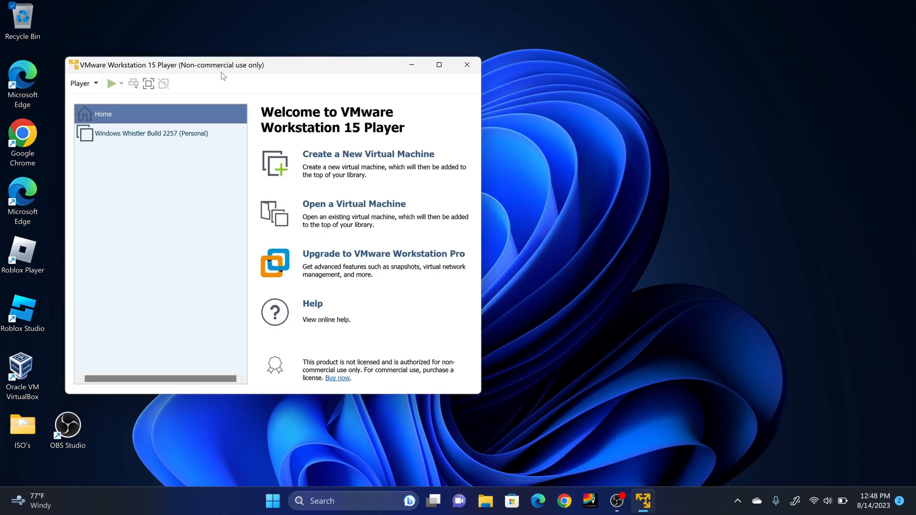
drag(222, 65, 382, 105)
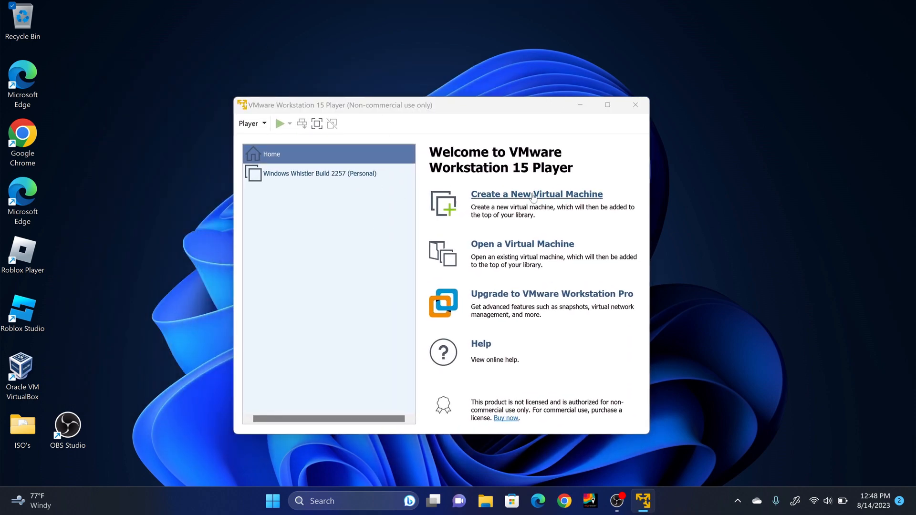
Start a new Windows 2000 Professional VM, installing later, named 'Windows Whistler Build 2257'
click(536, 193)
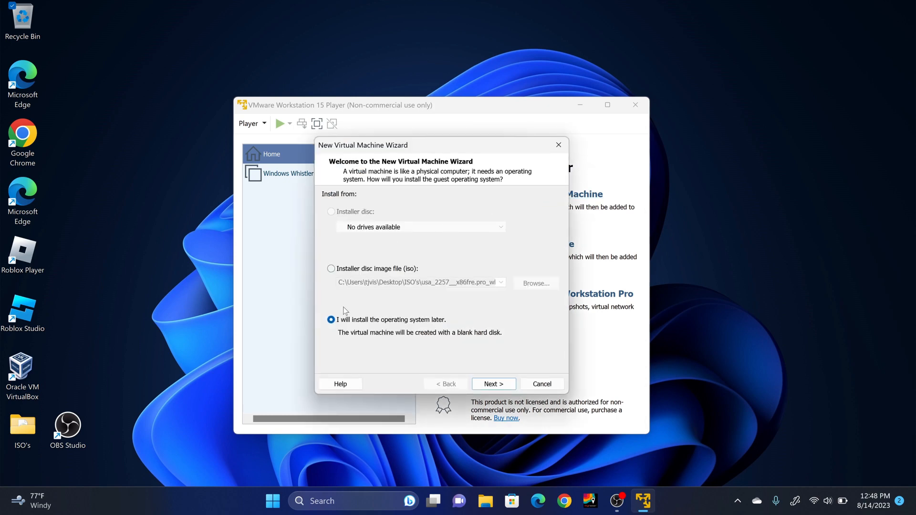
mouse_move(493, 383)
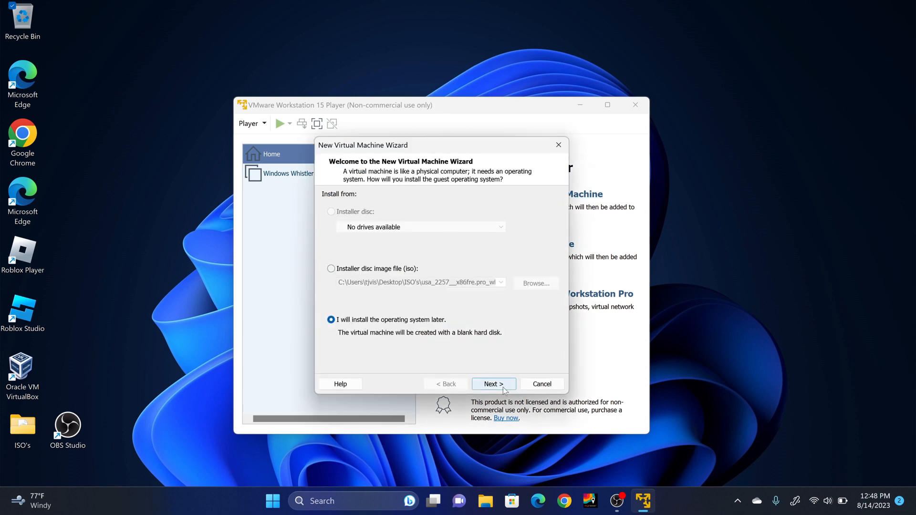
click(492, 383)
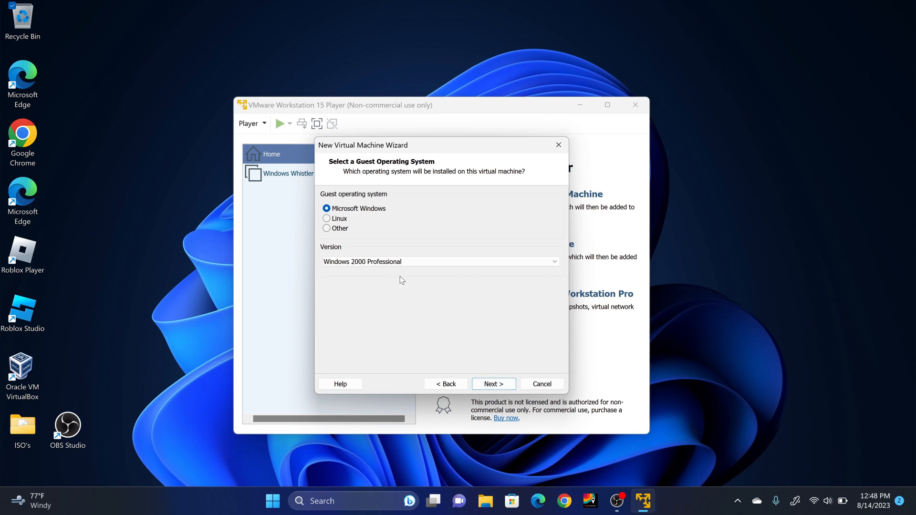
mouse_move(401, 242)
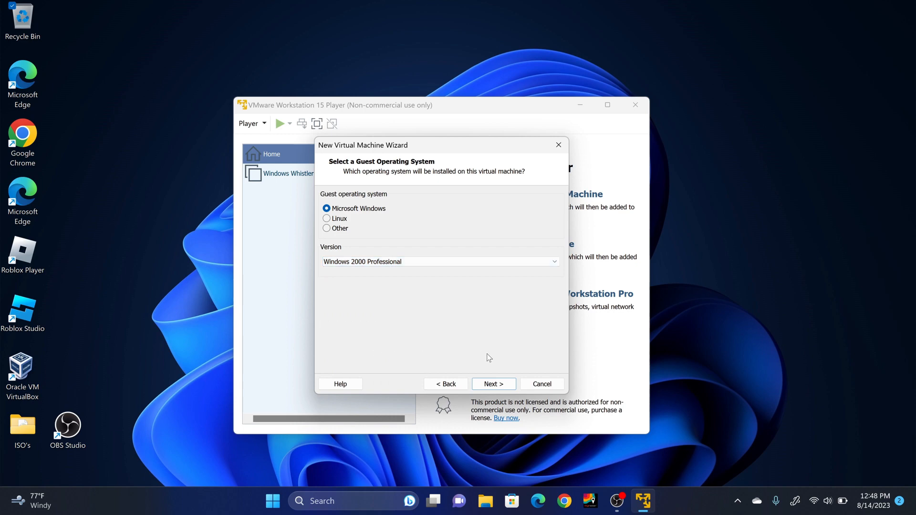
click(492, 384)
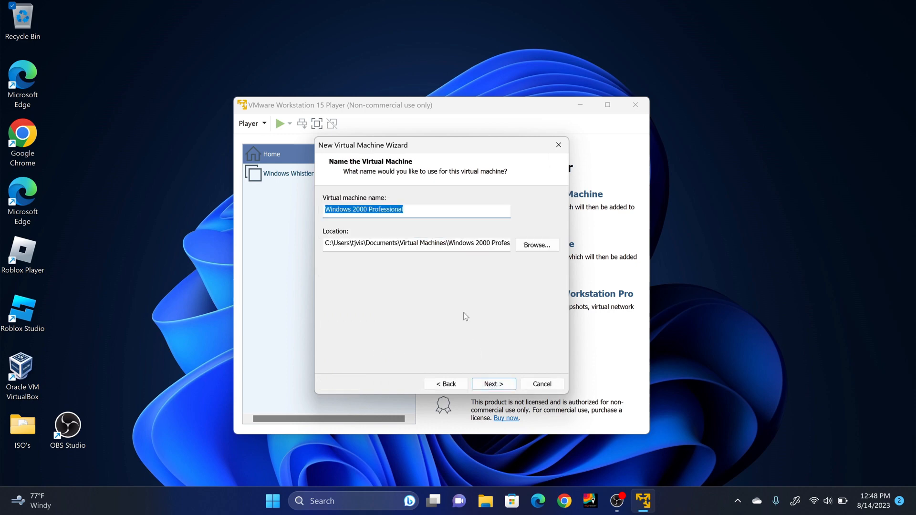
text(Windows)
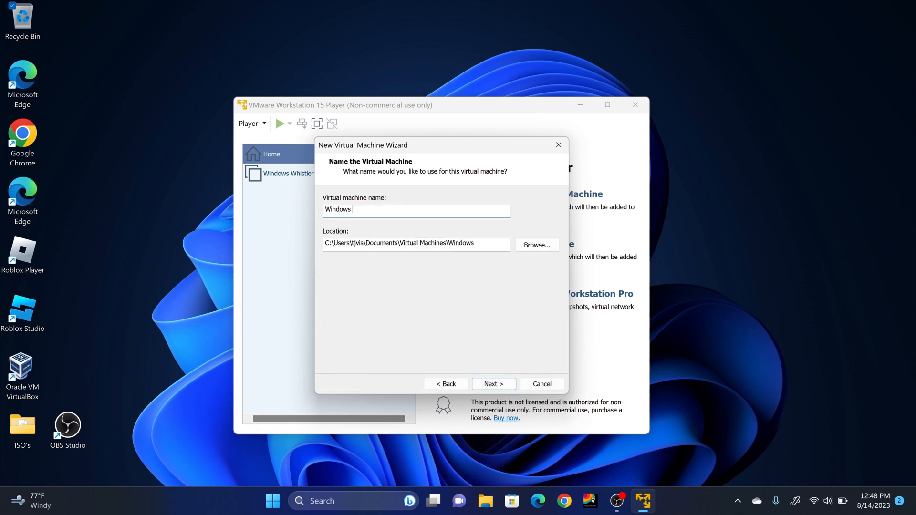
text(Whistler)
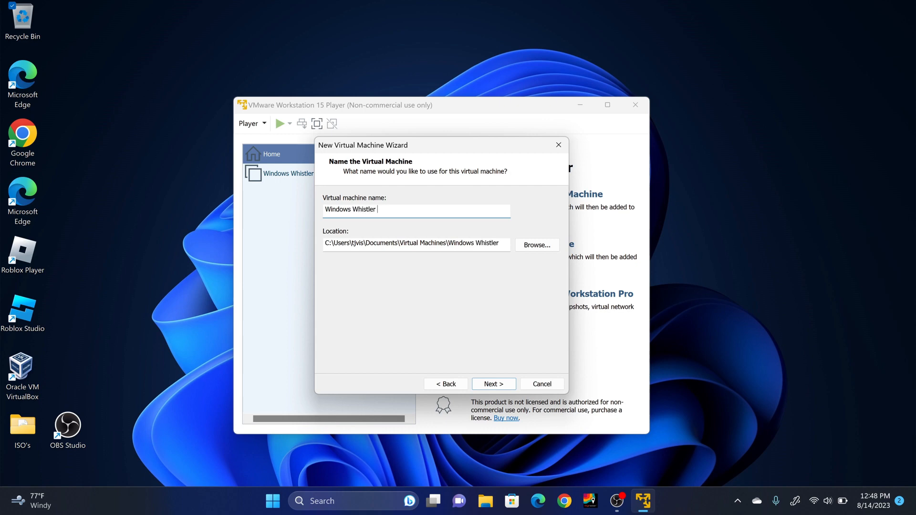
text(Build)
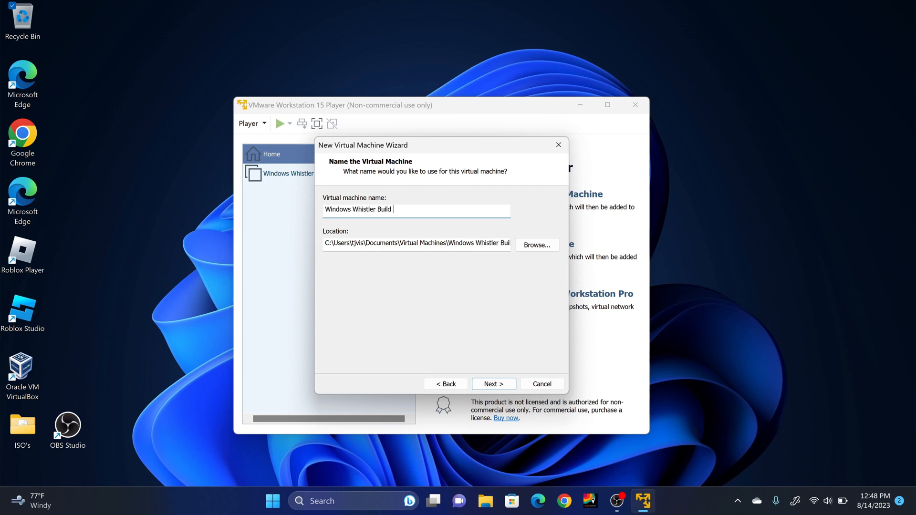
text(2257)
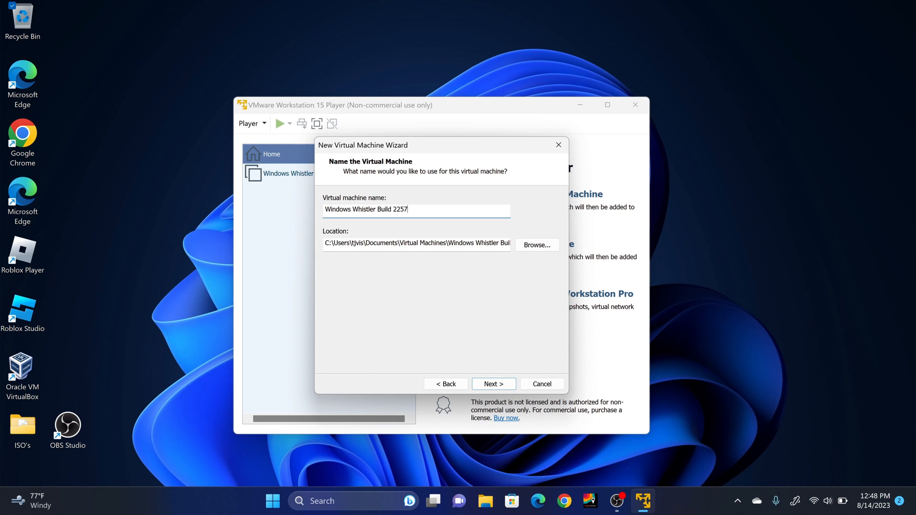
click(492, 384)
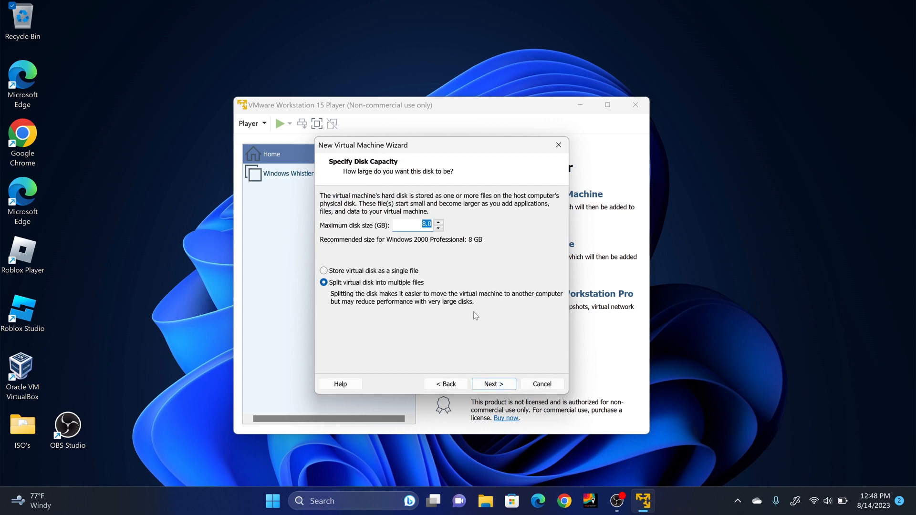
Give the machine a 50 GB disk stored as a single file and create it
text(50.00)
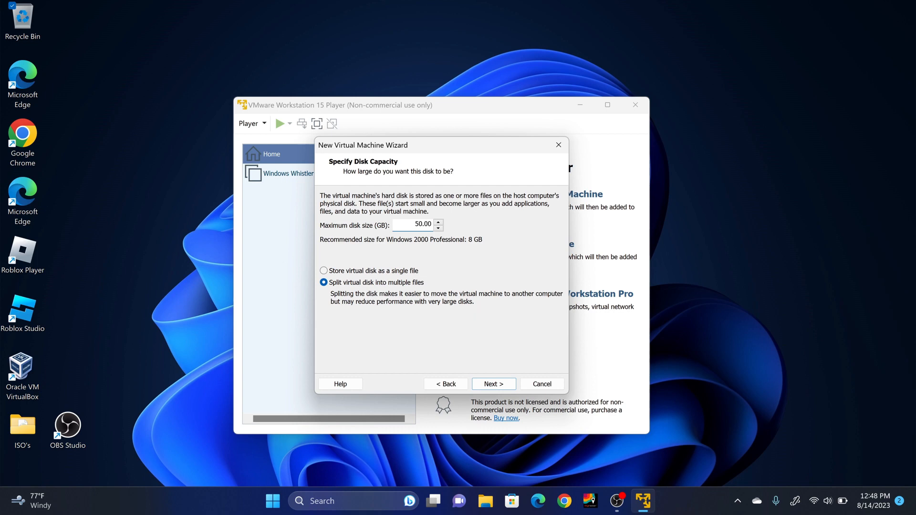
mouse_move(410, 274)
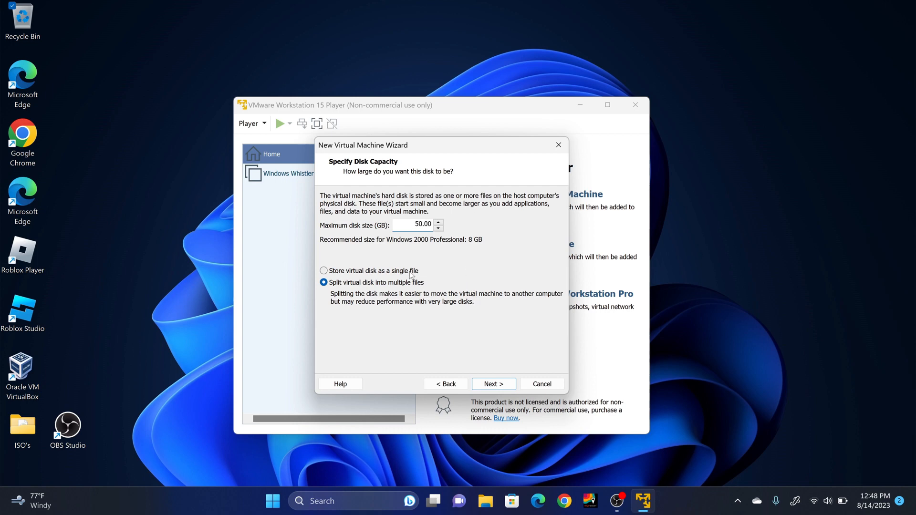
click(324, 270)
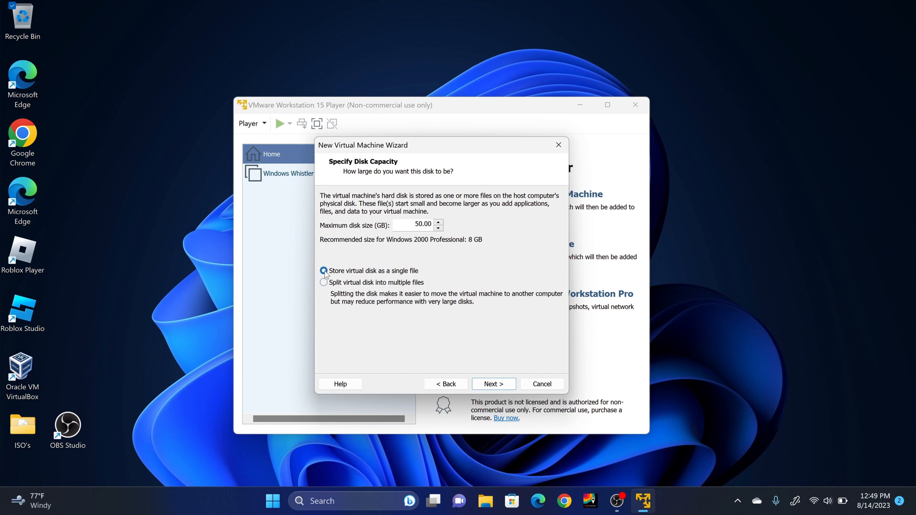
click(493, 384)
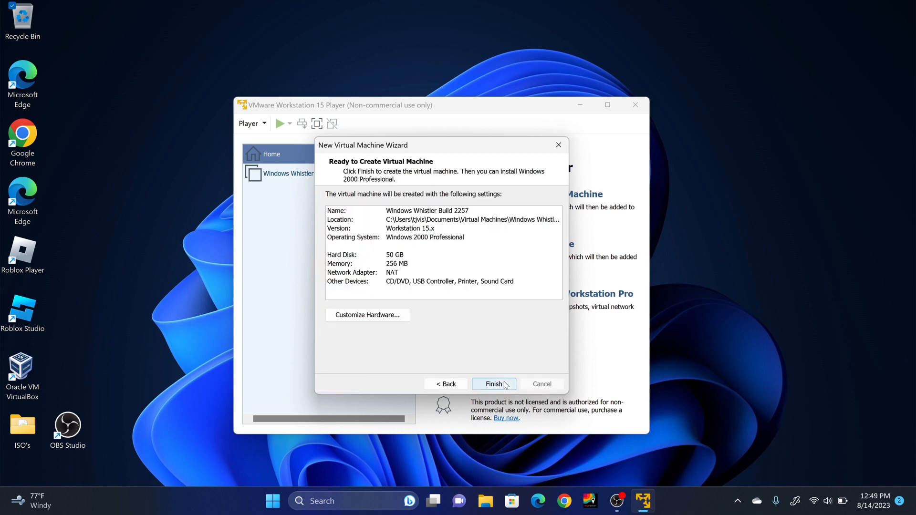
click(492, 384)
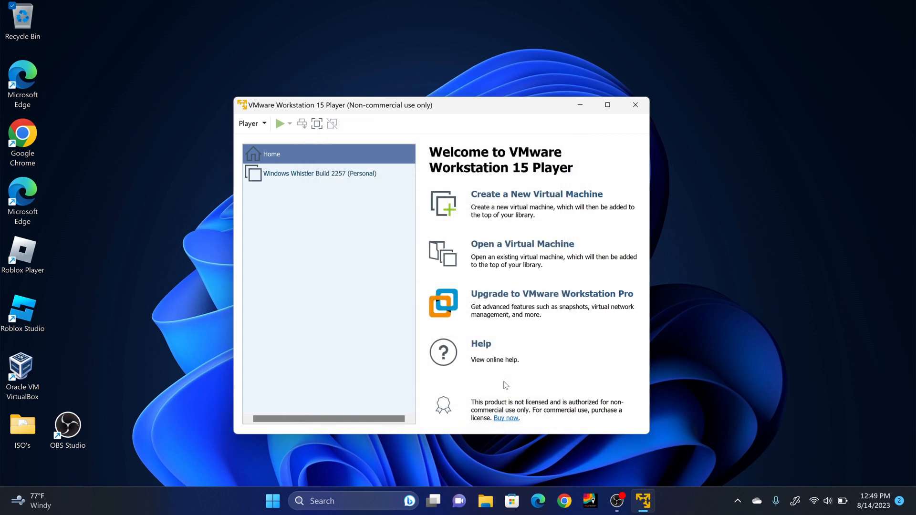
Open the Windows Whistler Build 2257 settings and select its 50 GB SCSI hard disk
click(319, 173)
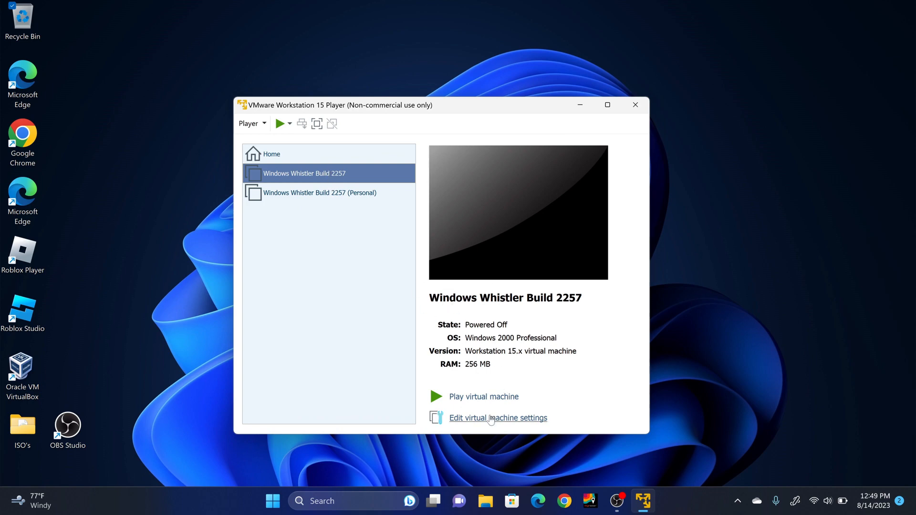
click(497, 418)
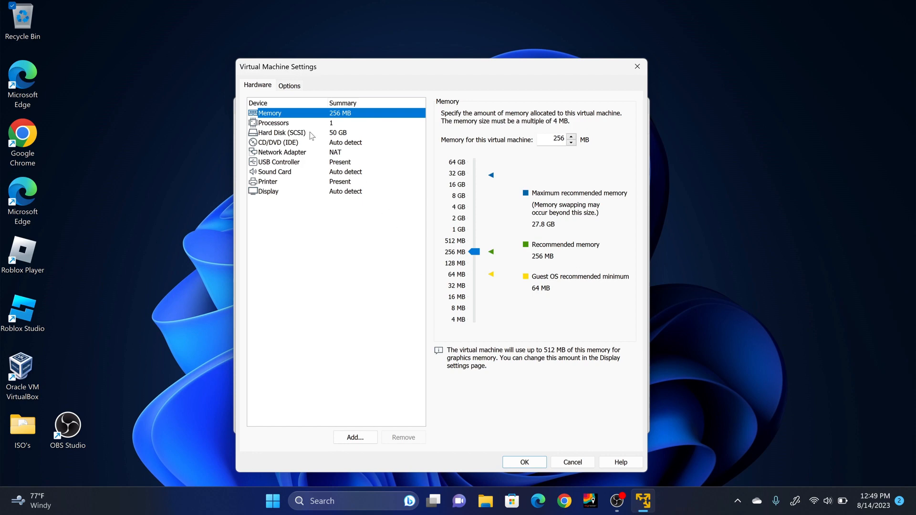
click(281, 132)
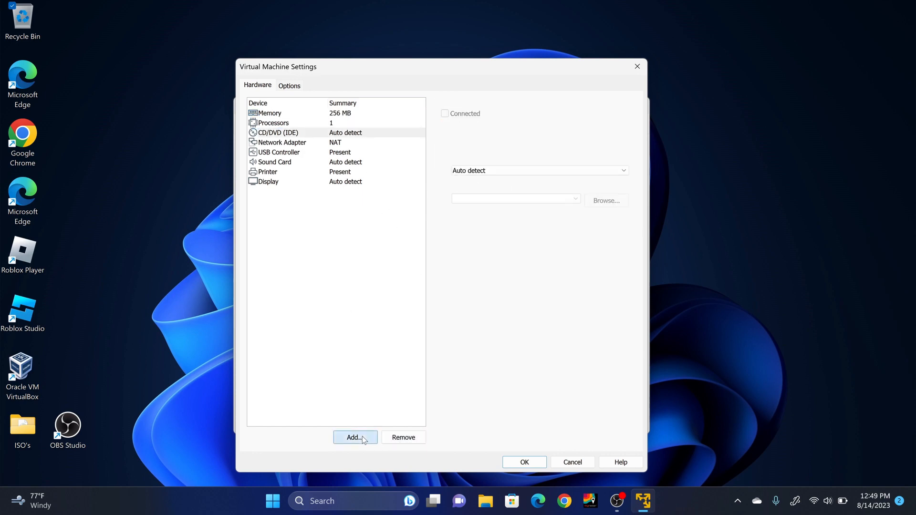
Add a new 50 GB IDE hard disk stored as a single file
click(354, 437)
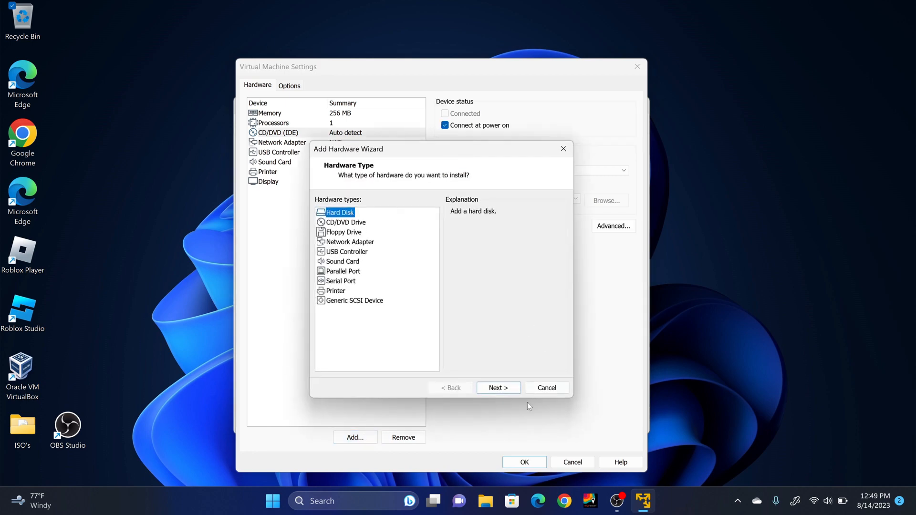
click(497, 388)
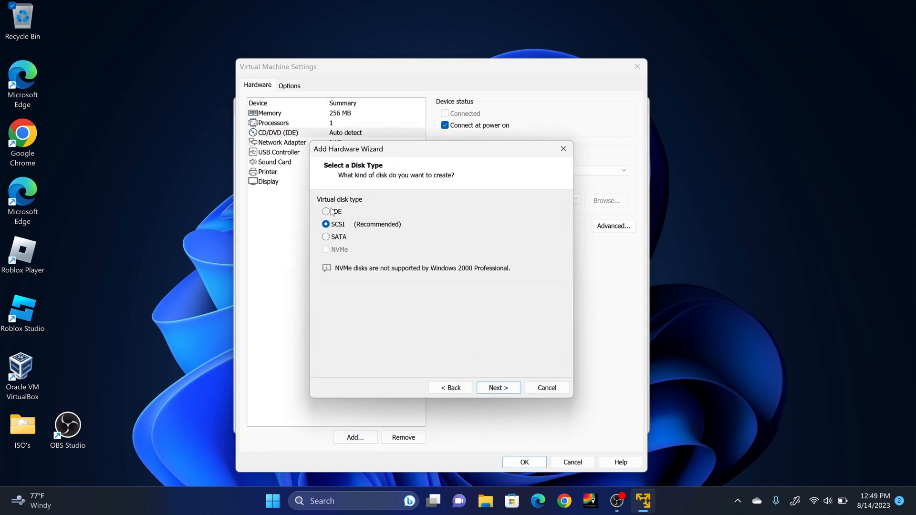
click(326, 210)
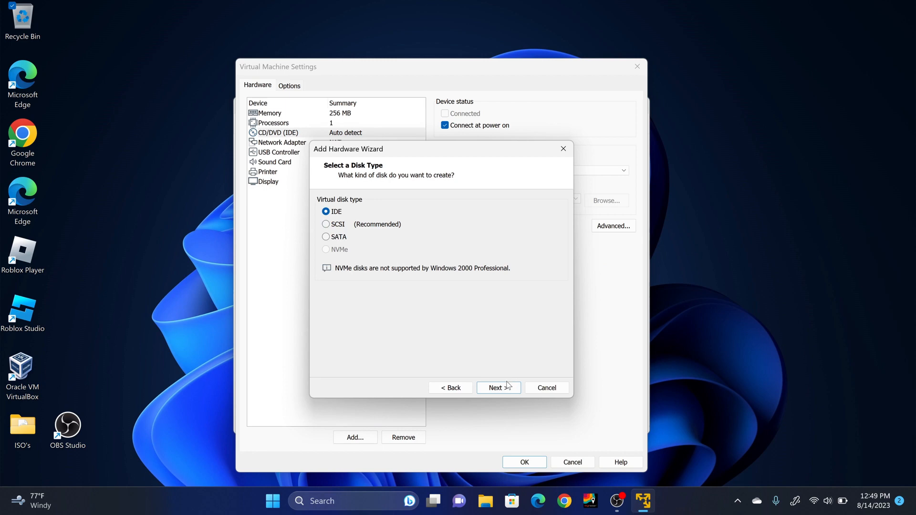
click(498, 387)
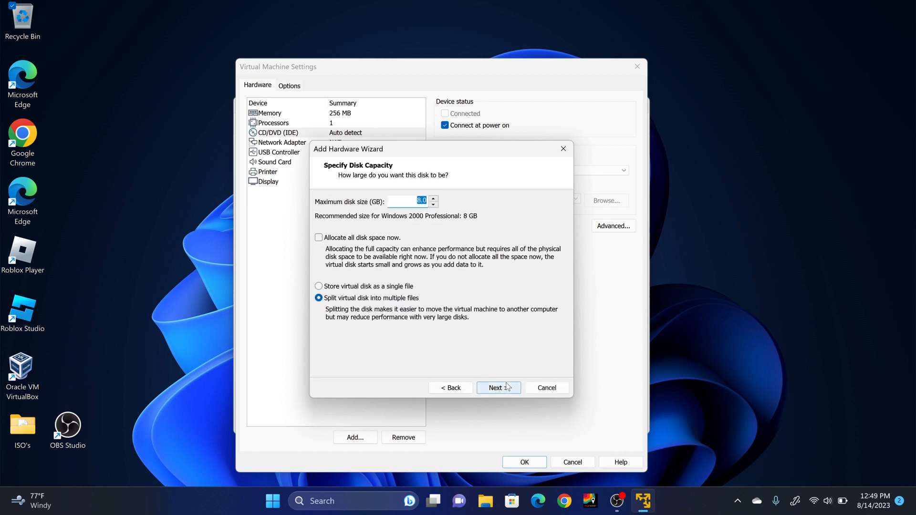
text(50.0)
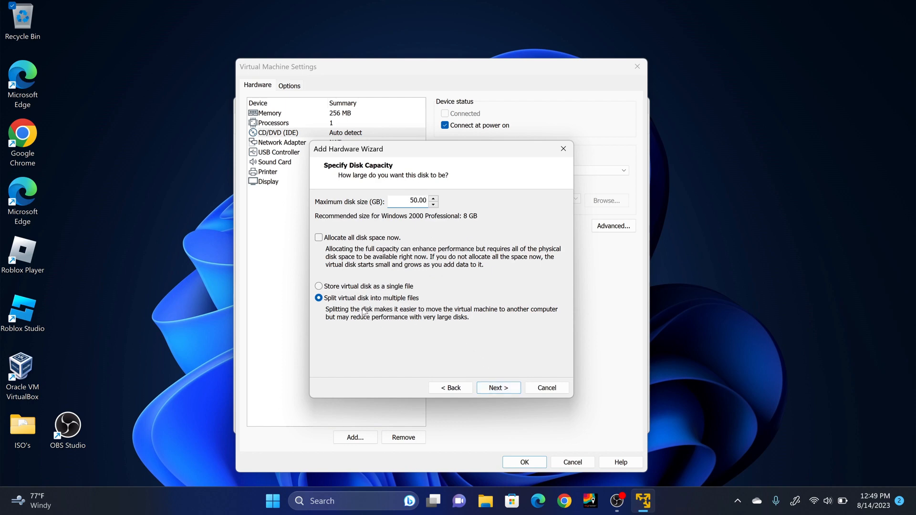
click(319, 286)
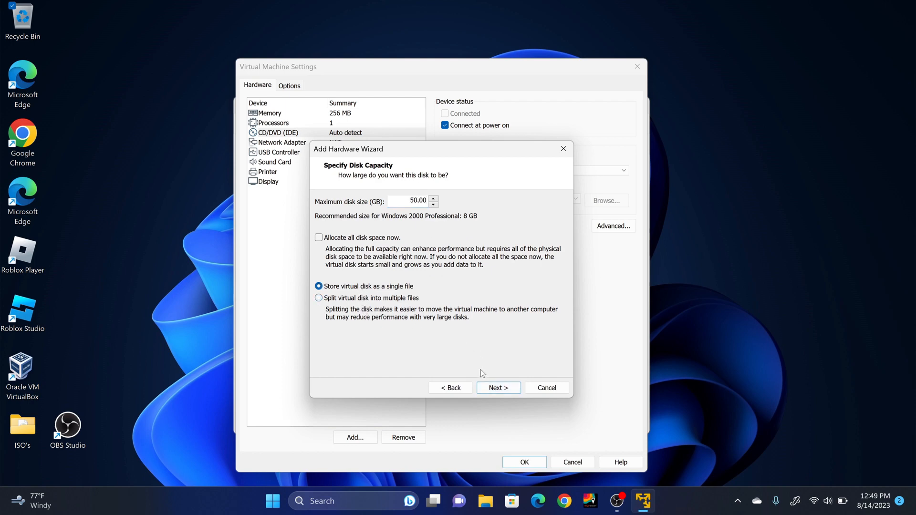
click(497, 388)
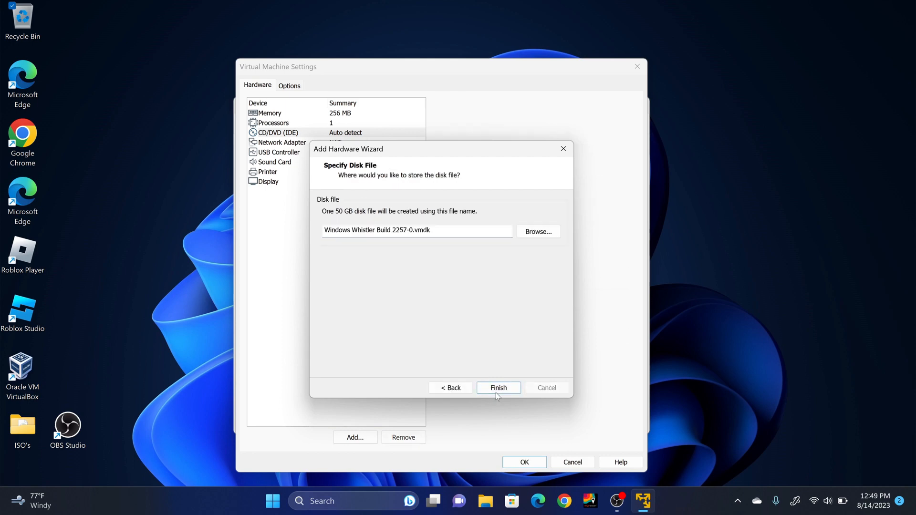
click(498, 387)
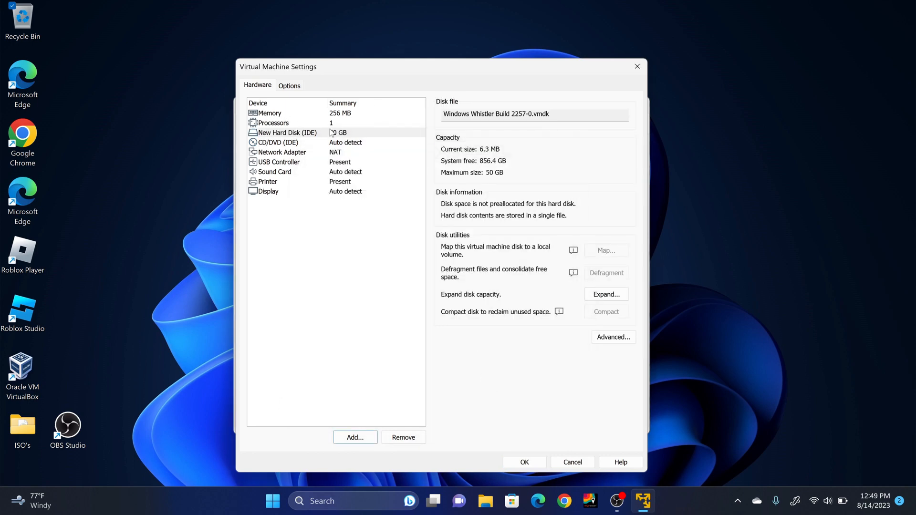
click(523, 461)
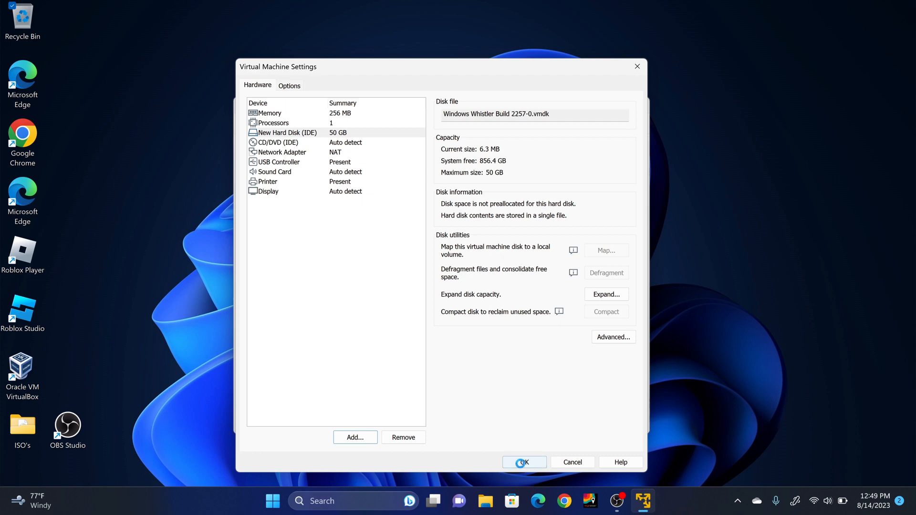
Confirm Virtual Machine Settings with OK, returning to the powered-off machine summary
click(522, 462)
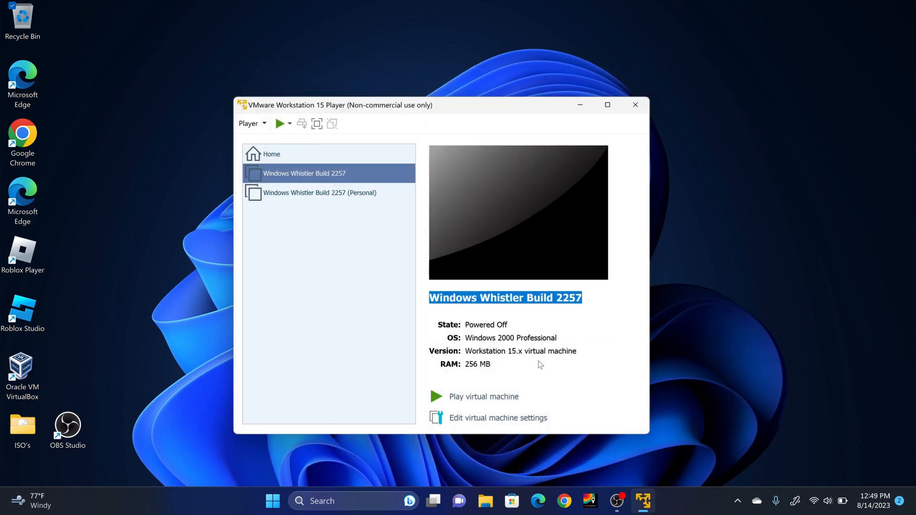
mouse_move(413, 328)
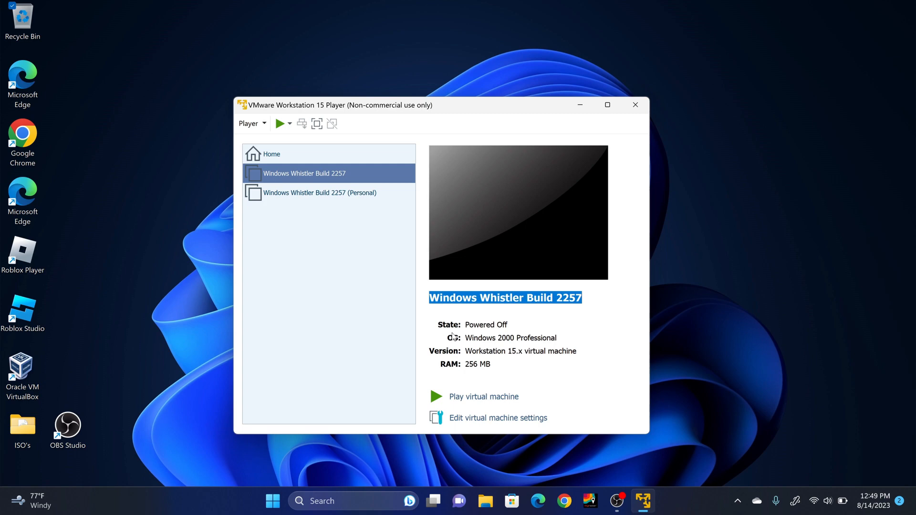
mouse_move(491, 464)
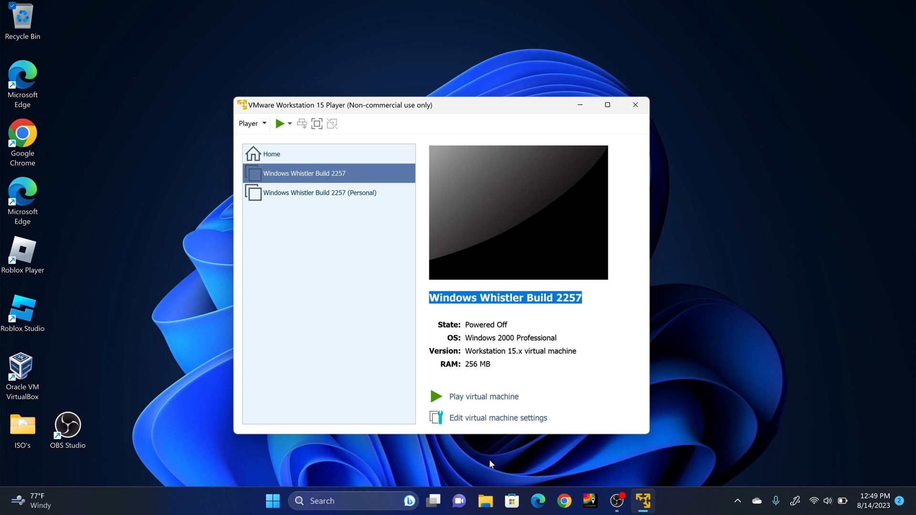
Open the Windows Whistler Build 2257 .vmx file from Documents in a maximized Notepad++
click(484, 500)
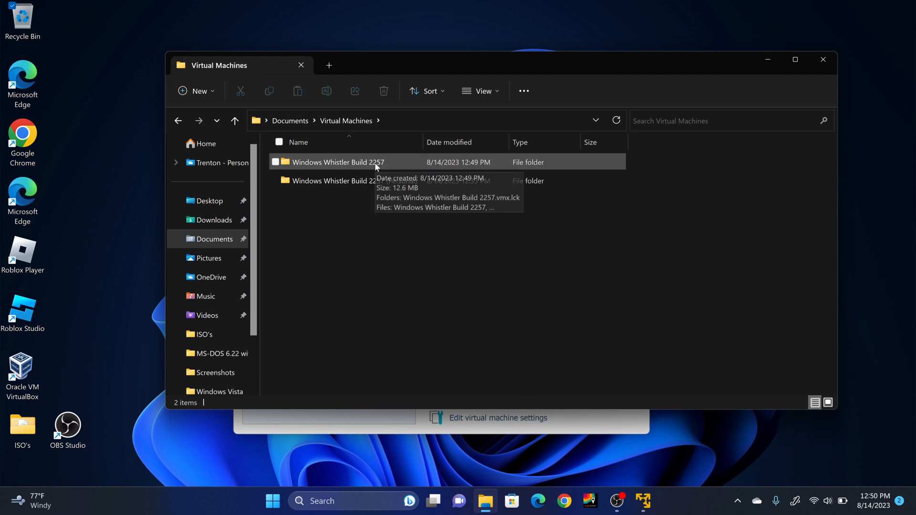
double_click(337, 161)
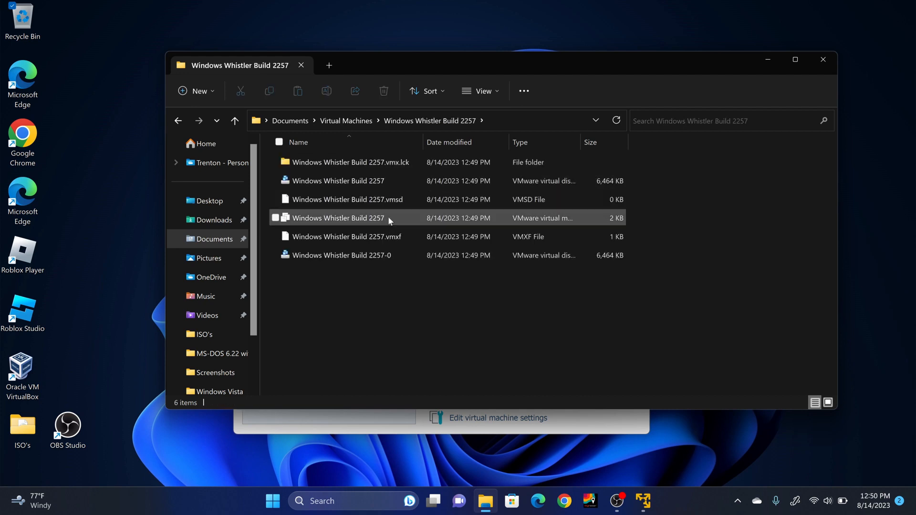
mouse_move(369, 218)
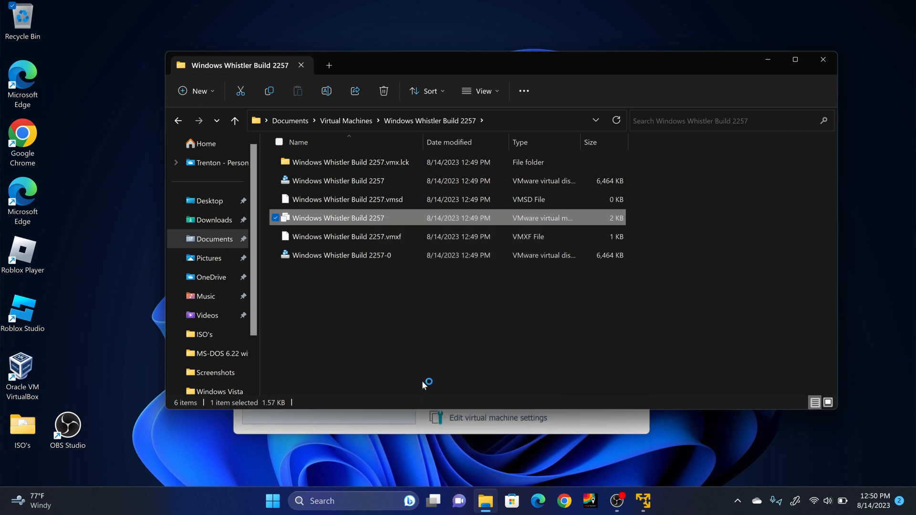
double_click(338, 217)
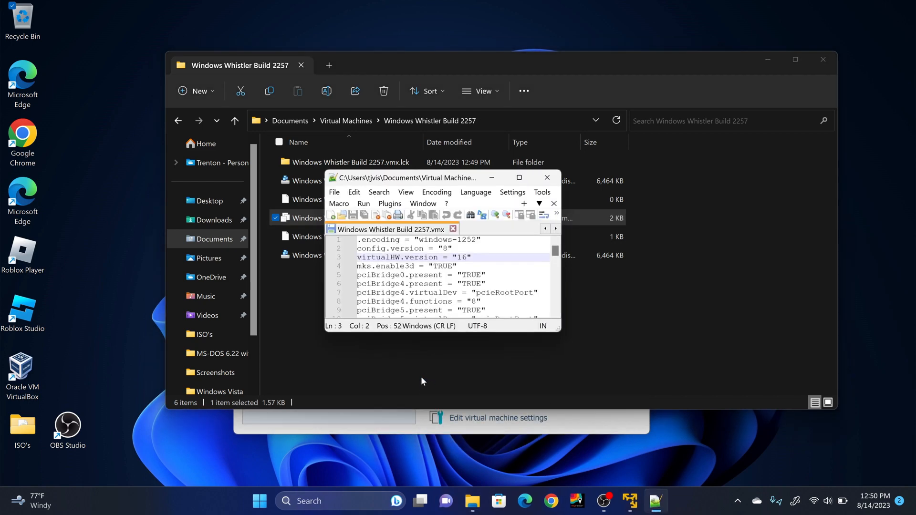
mouse_move(512, 190)
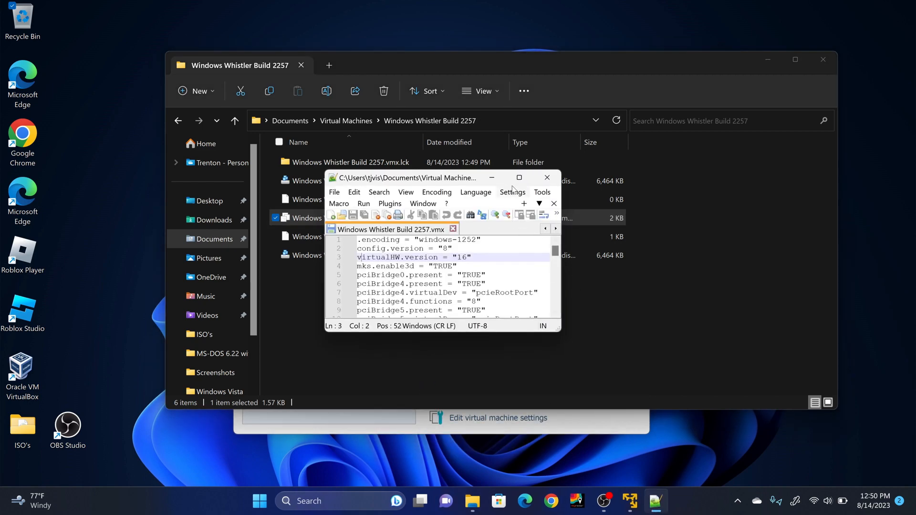
click(518, 178)
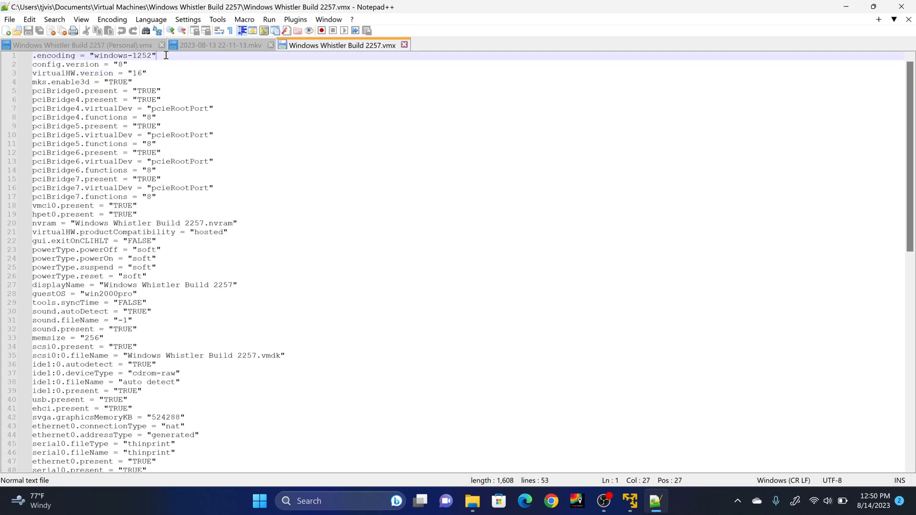
Insert bios.bootdelay = "7000" as the second line of the .vmx file
key(Enter)
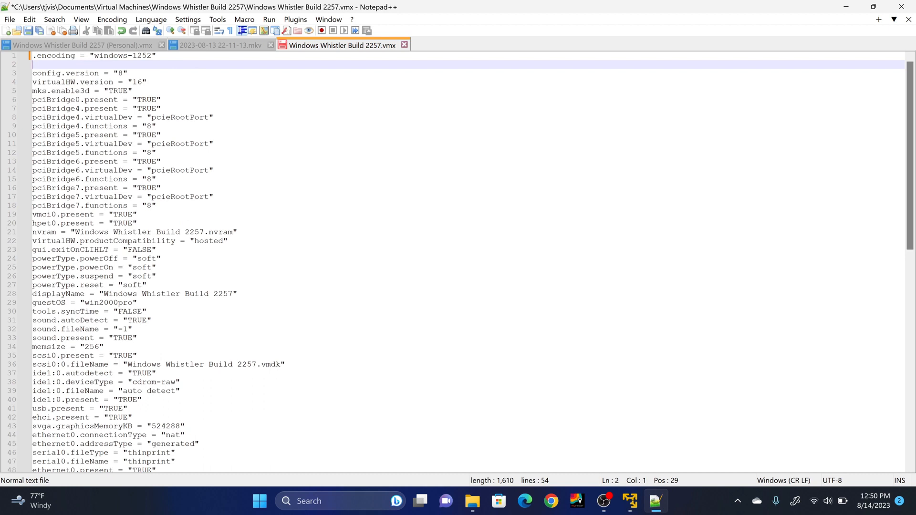
text(bios)
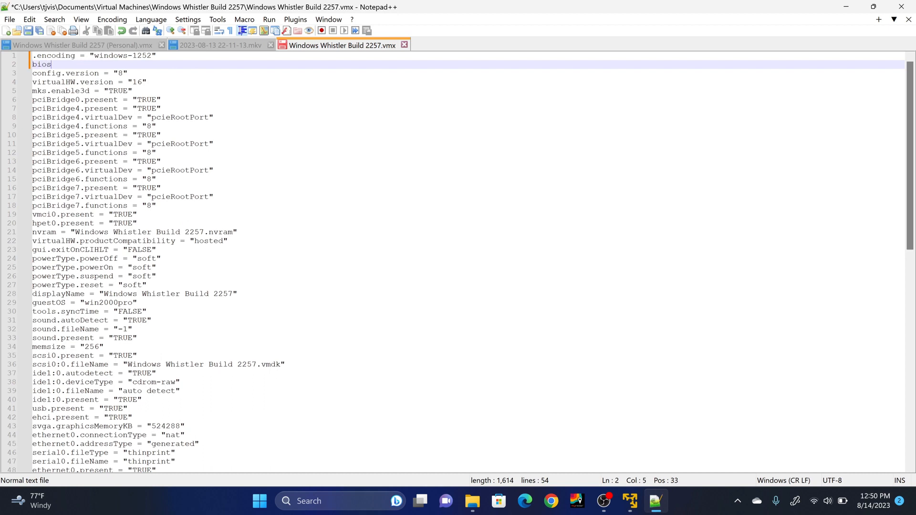
text(.boot)
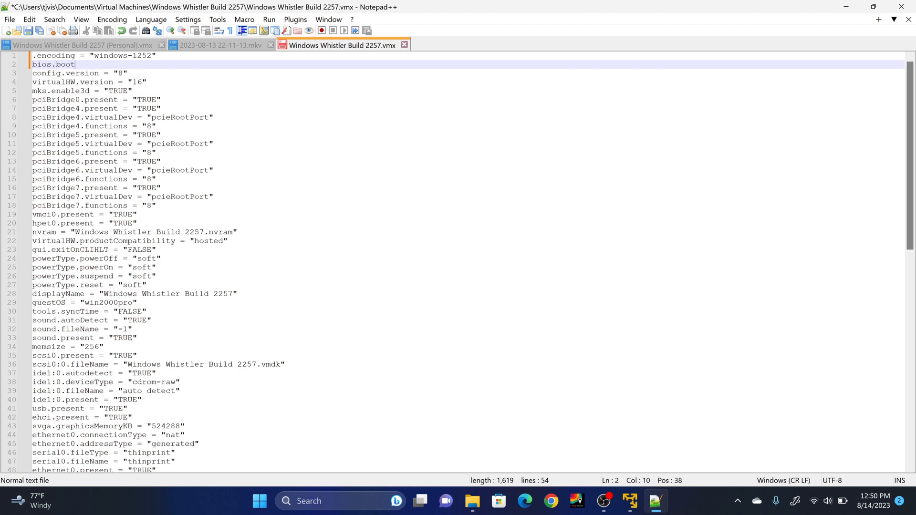
text(delay =)
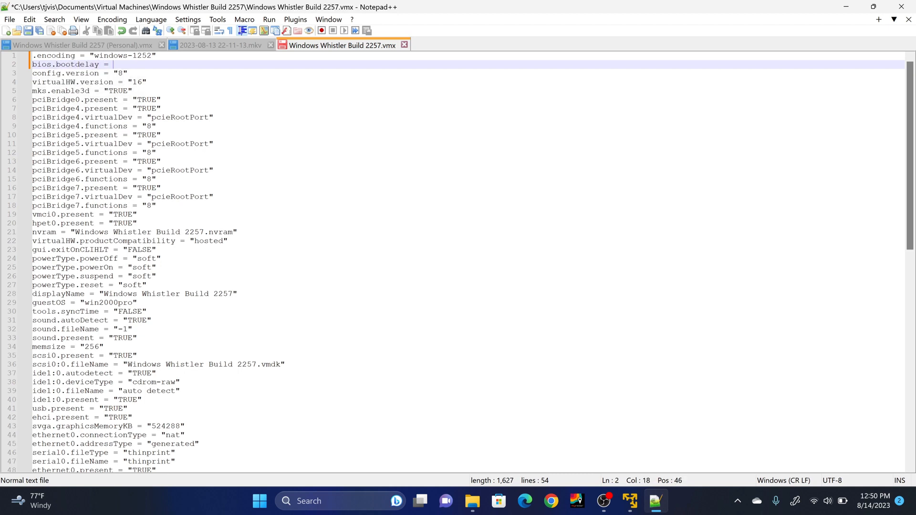
text(")
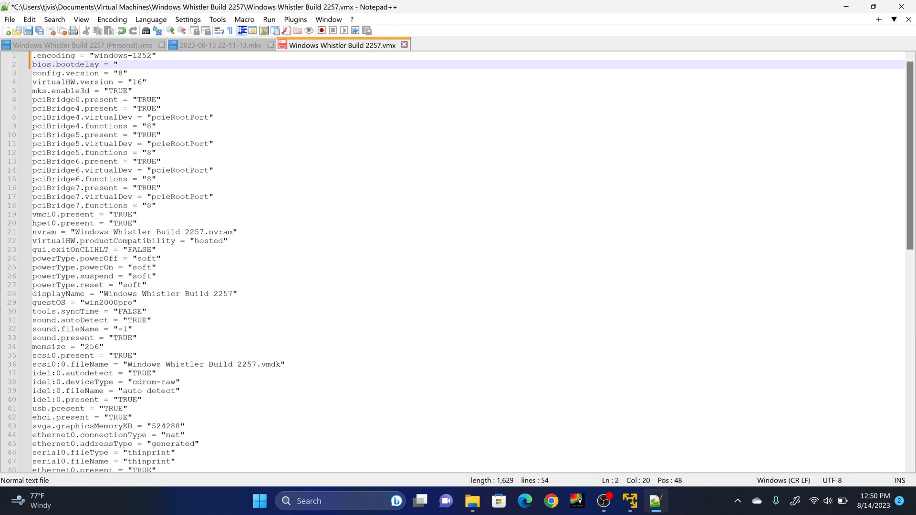
text(7000)
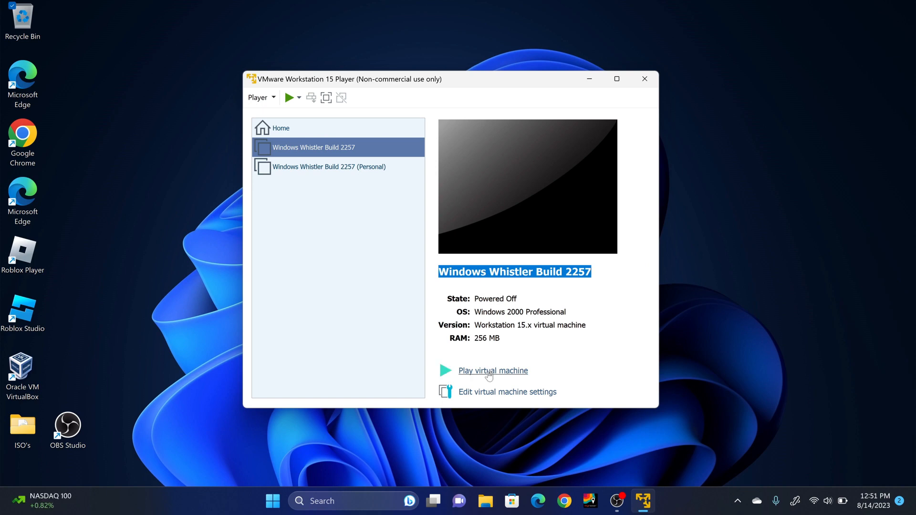
Power on Windows Whistler Build 2257 and press F2 during startup for the boot menu
click(493, 370)
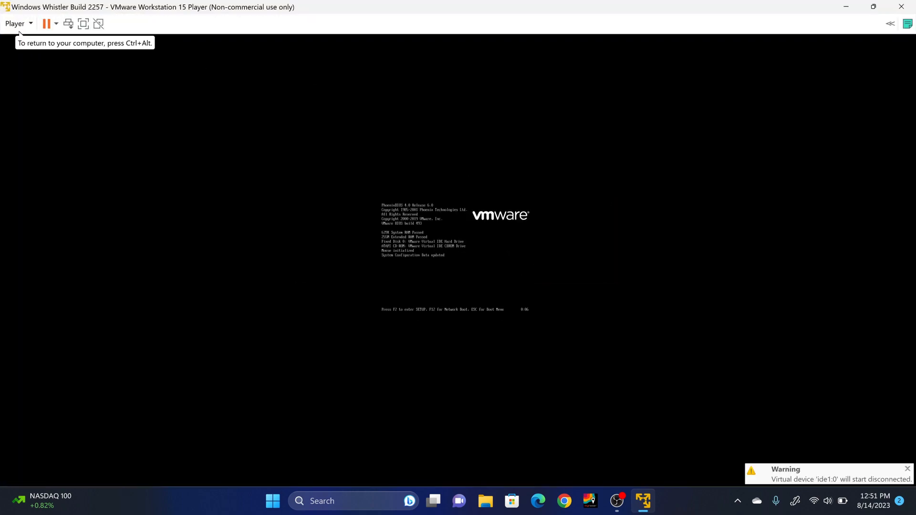
key(f2)
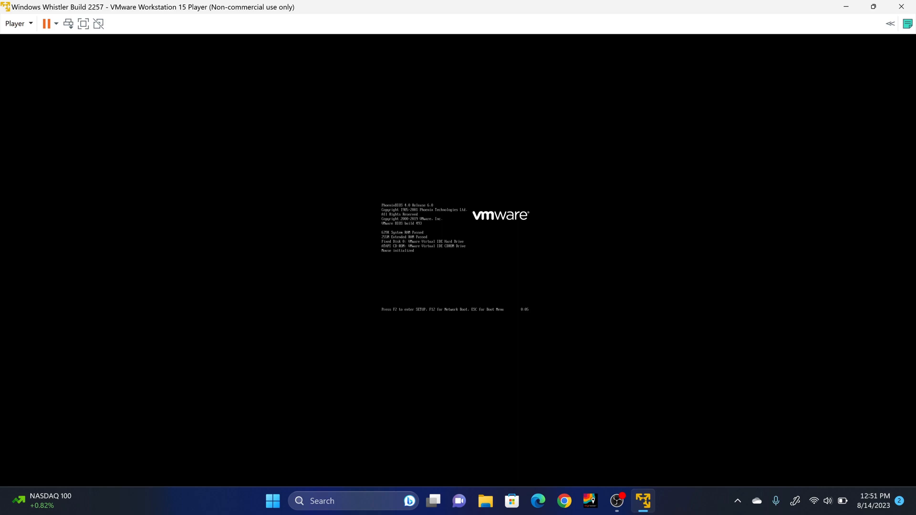
click(15, 23)
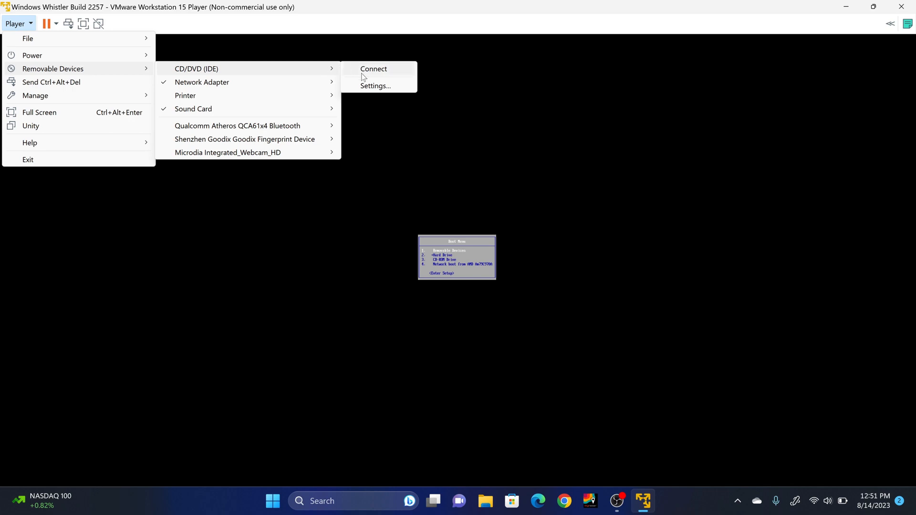
Connect the virtual CD drive to the usa_2257 Whistler ISO image and save settings
click(374, 86)
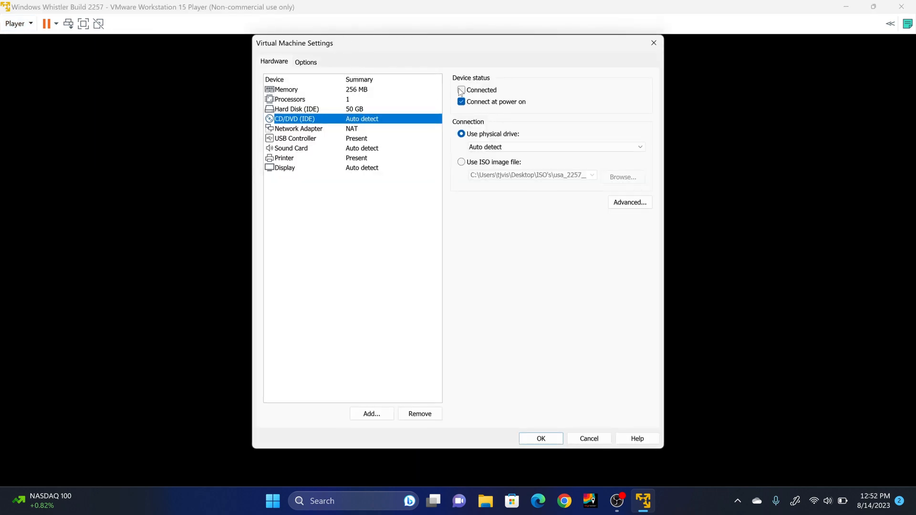
click(461, 90)
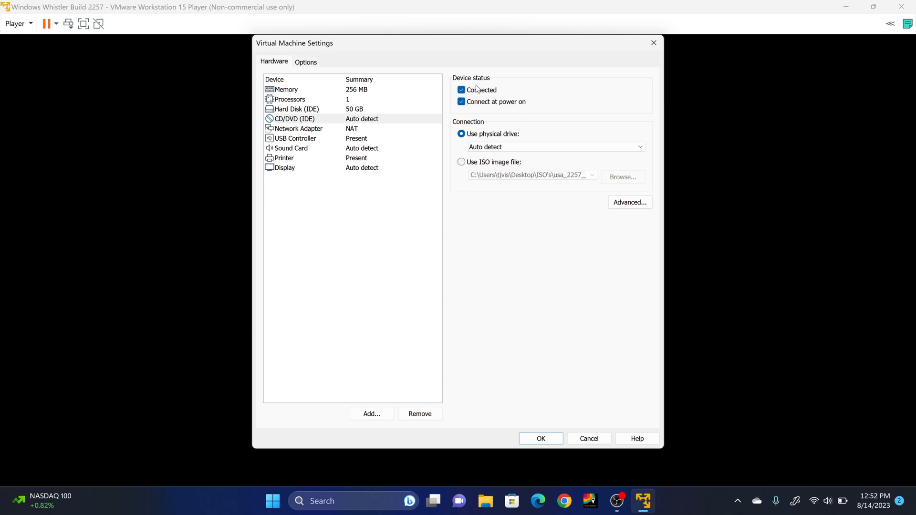
click(461, 161)
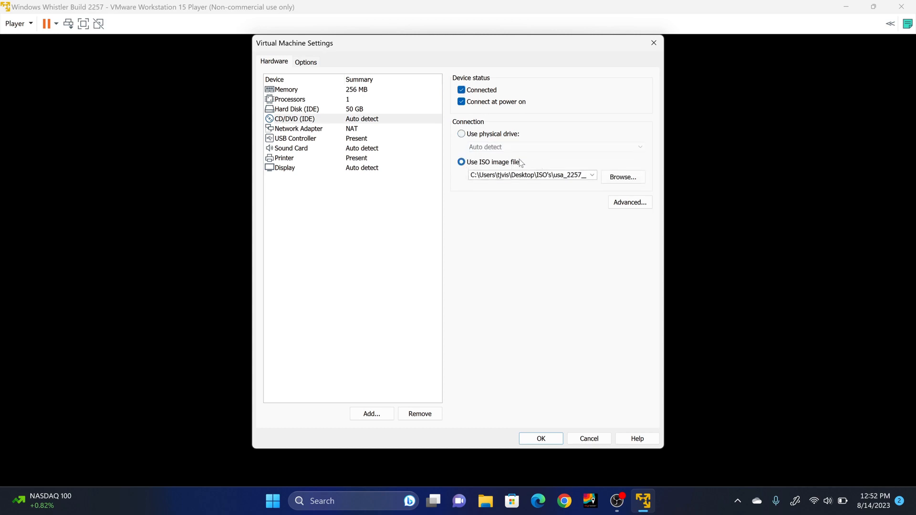
click(622, 177)
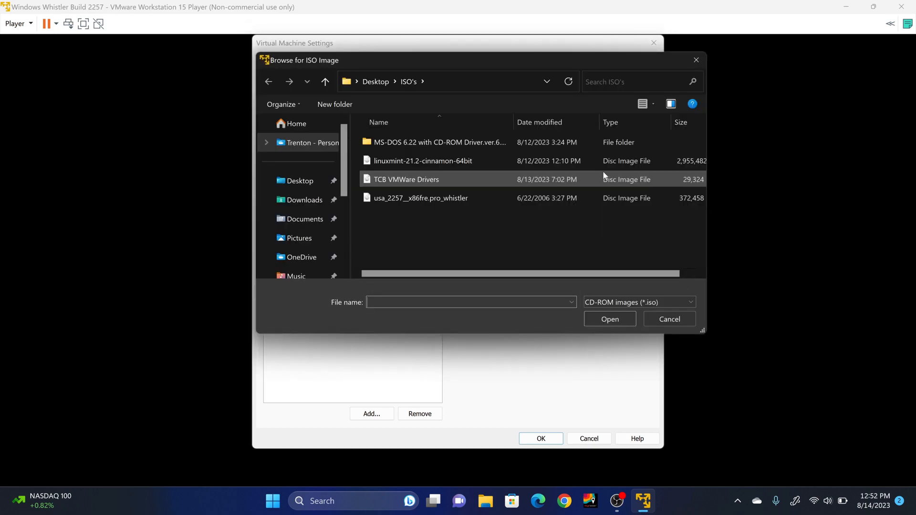
click(420, 197)
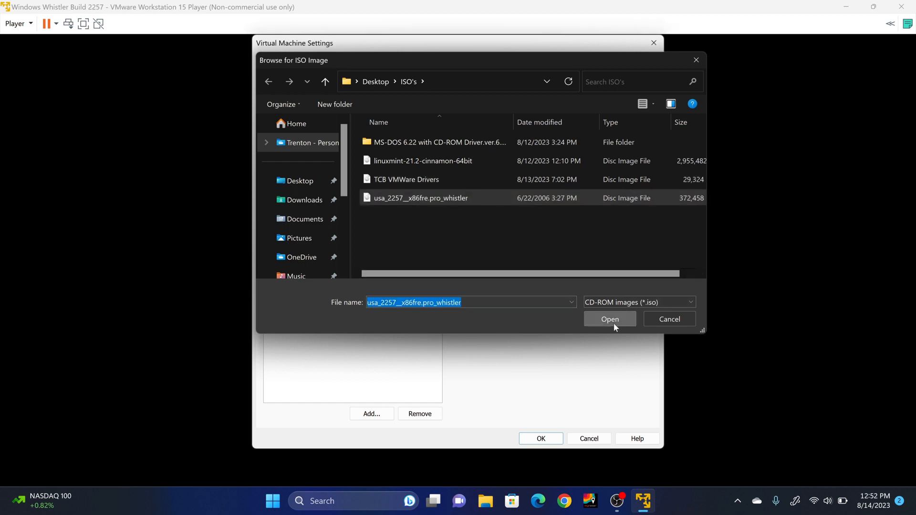
click(609, 319)
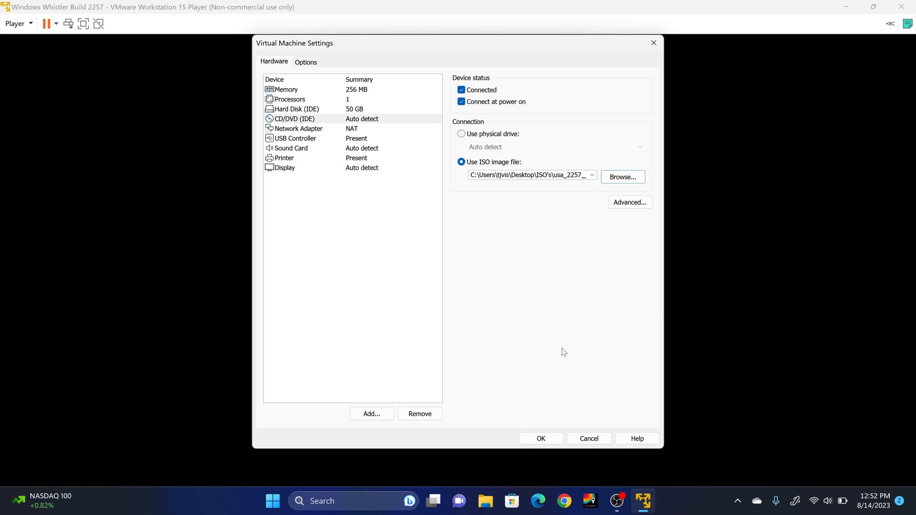
click(539, 439)
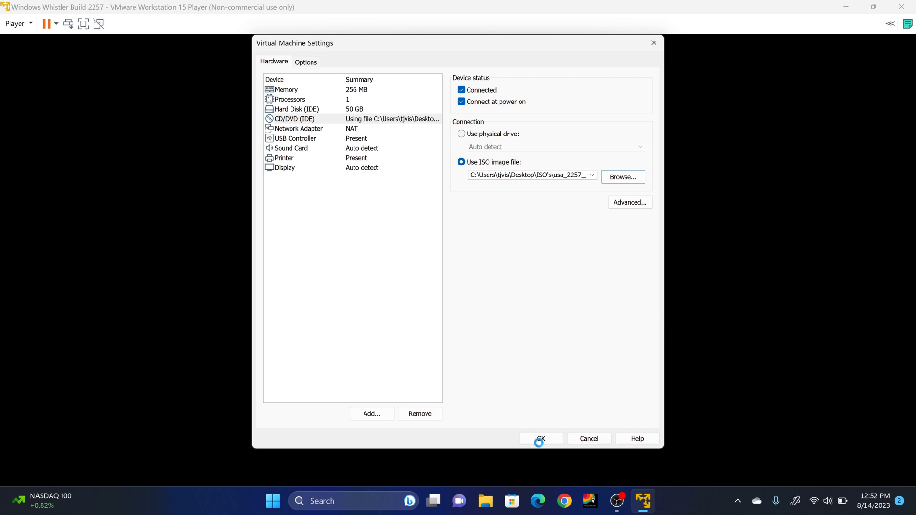
click(539, 438)
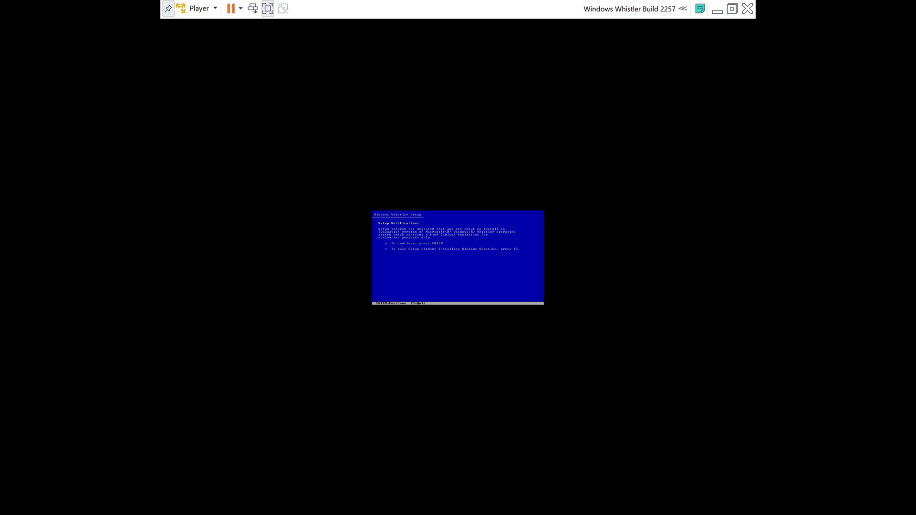
Continue past the setup notice, accept the license with F8, and install on the selected partition
key(enter)
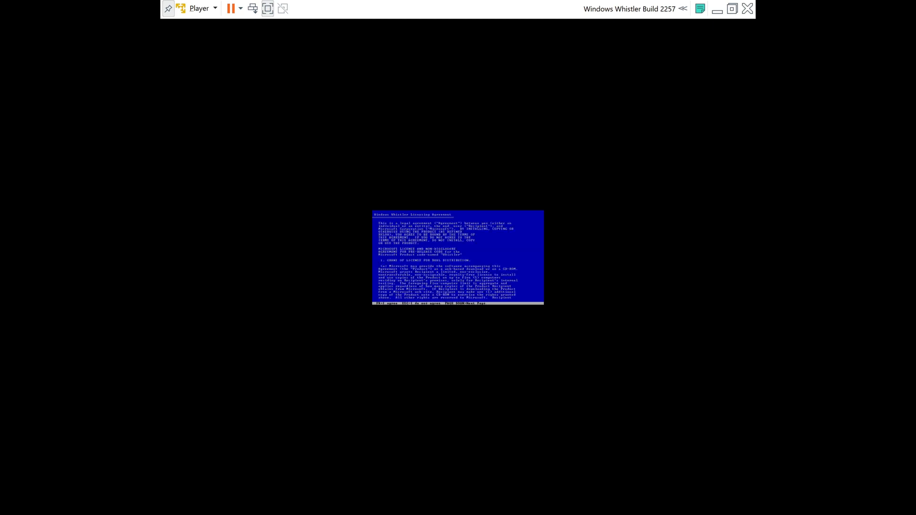
key(F8)
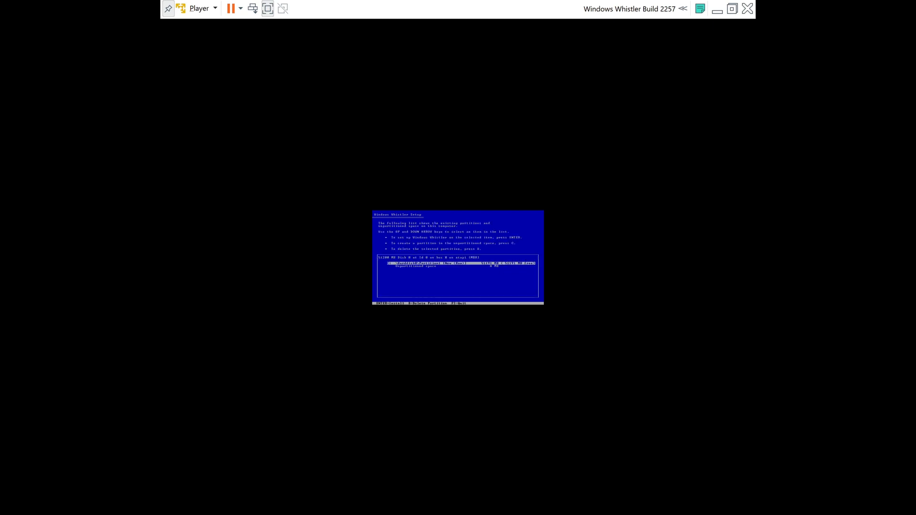
key(enter)
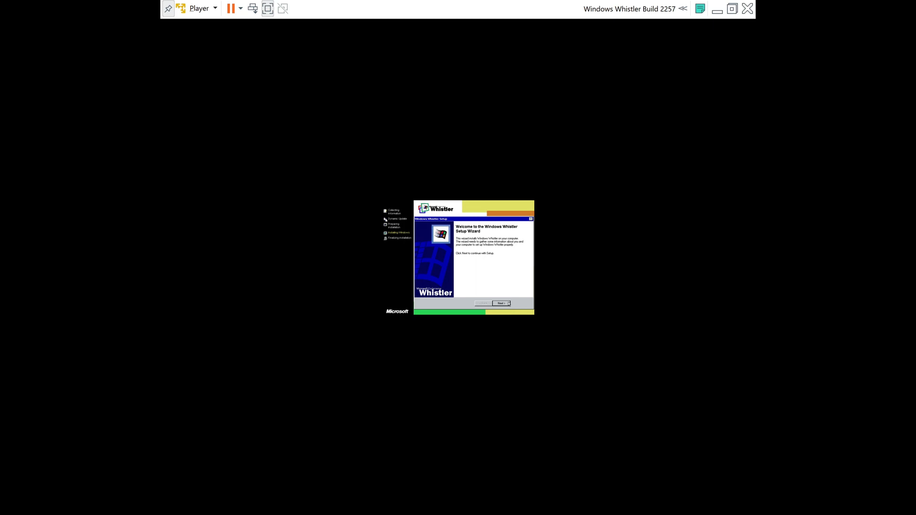
Continue past the Whistler Setup welcome page and let device installation finish
click(500, 303)
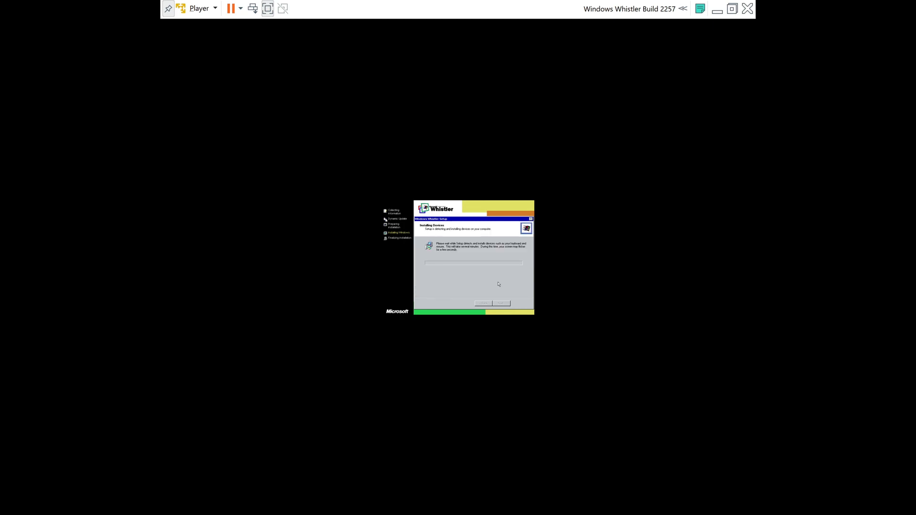
mouse_move(493, 284)
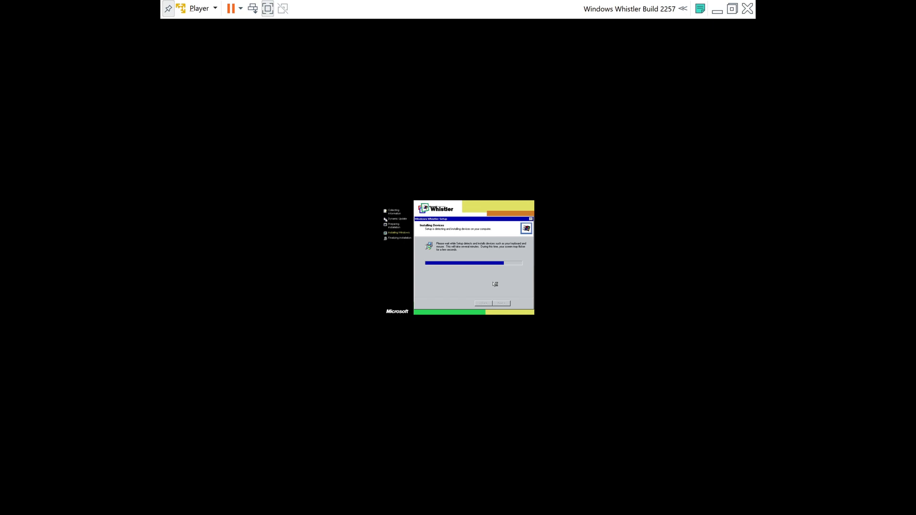
mouse_move(493, 284)
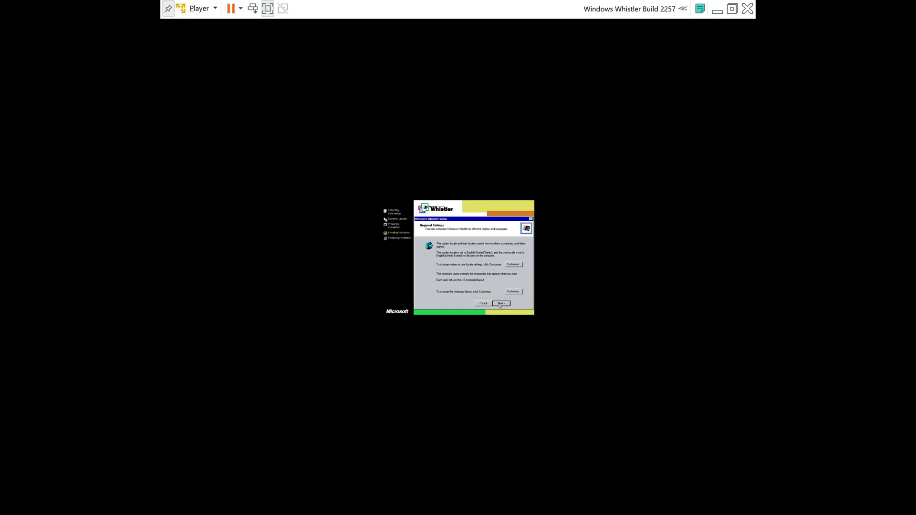
Keep default regional settings, enter name 'wd' and computer name WHISTLER2257
click(500, 303)
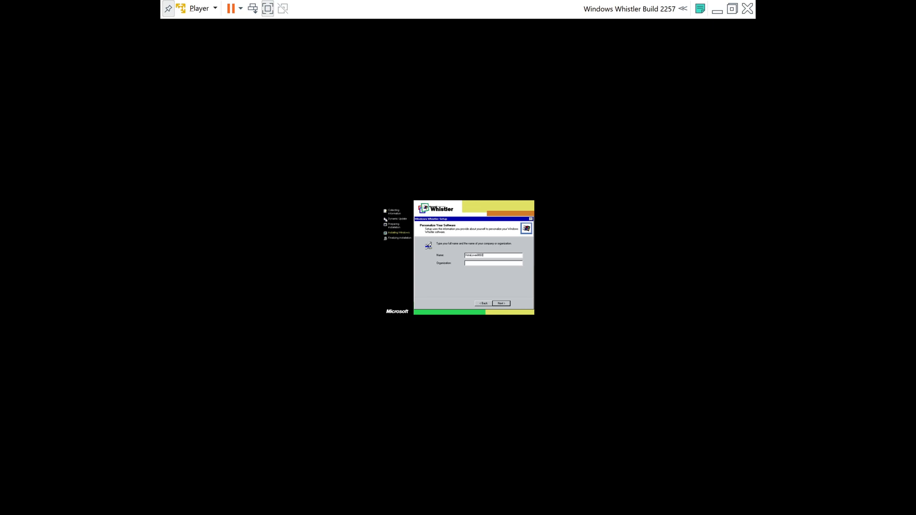
click(500, 303)
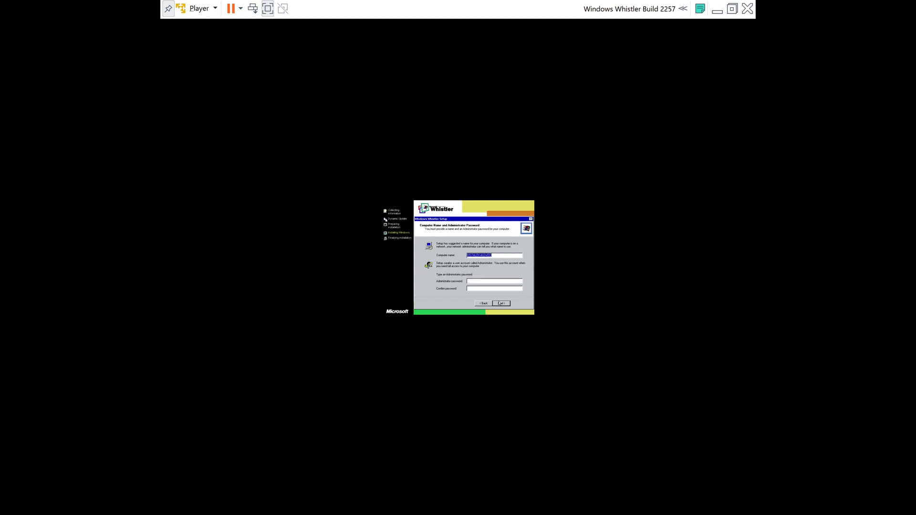
text(wd)
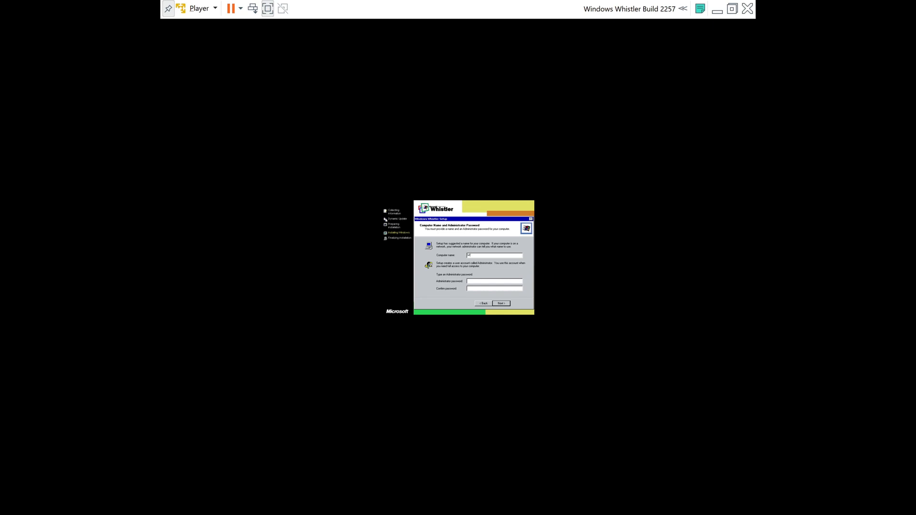
text(WHISTLER2257)
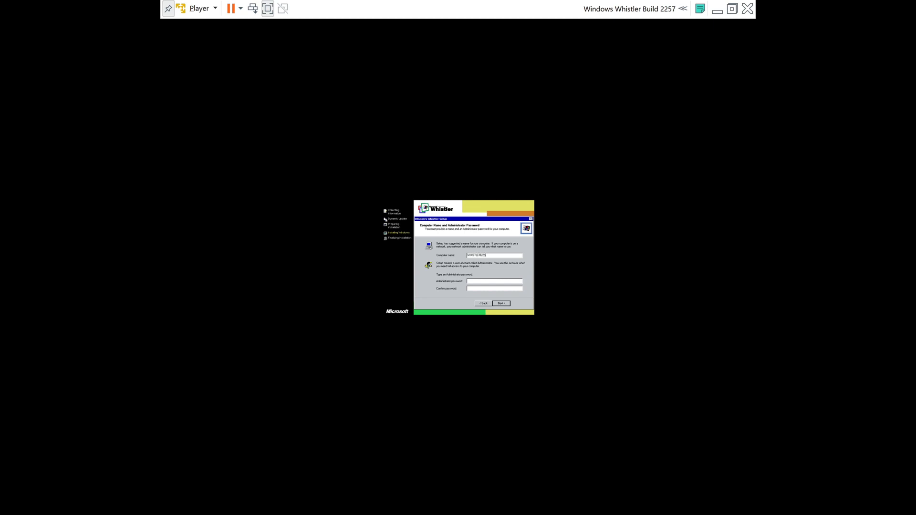
click(499, 303)
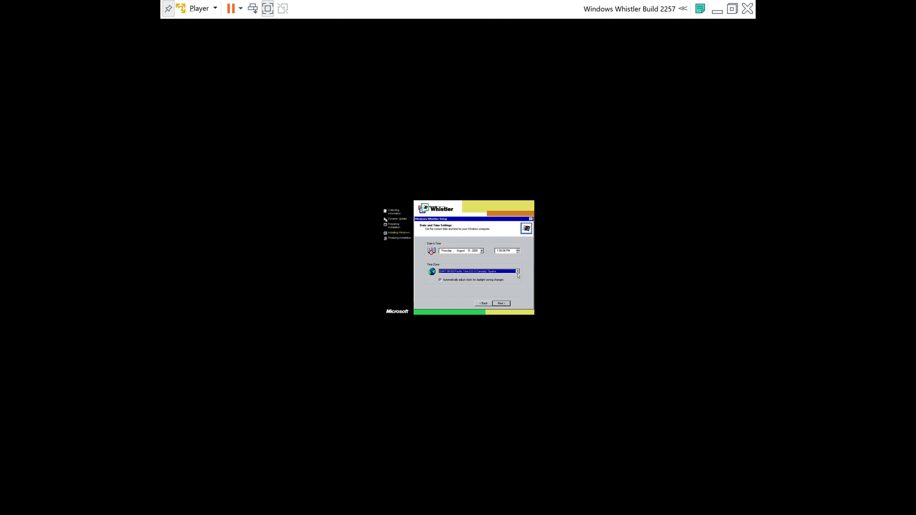
Set the time zone to Central Time and confirm date and time settings
click(516, 271)
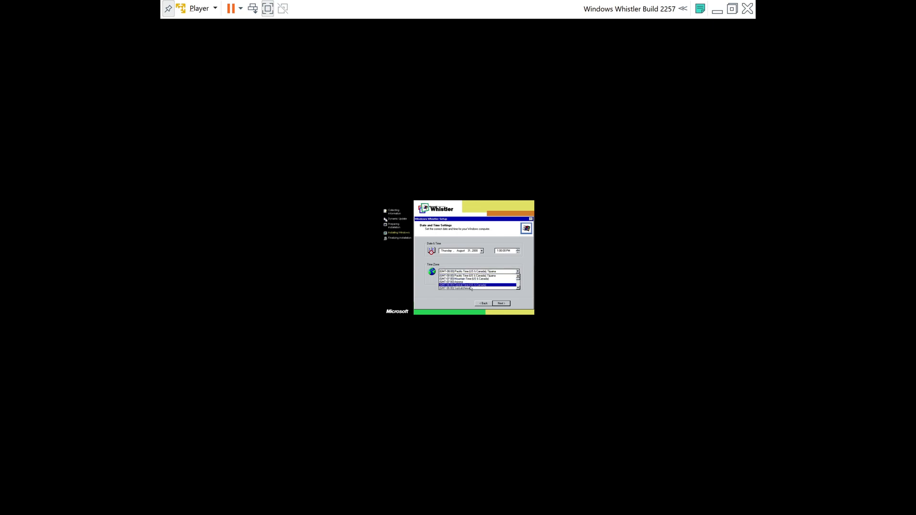
click(473, 284)
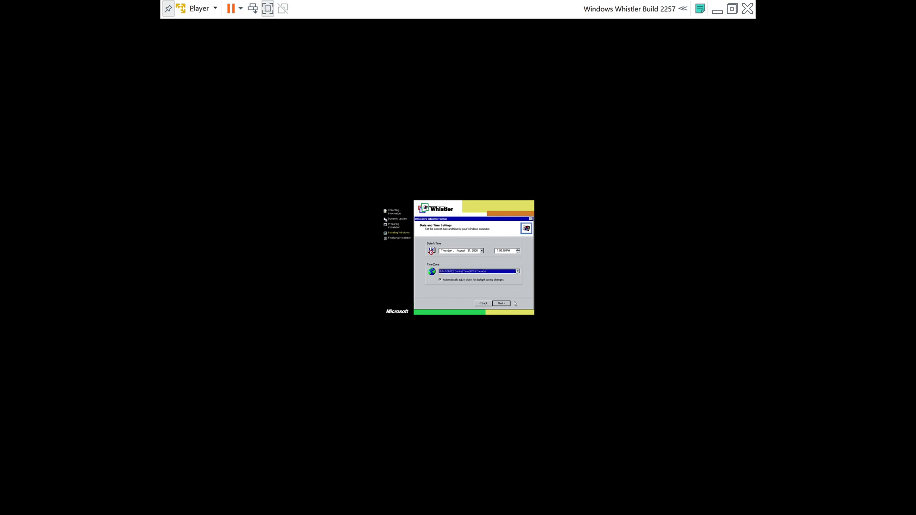
click(500, 303)
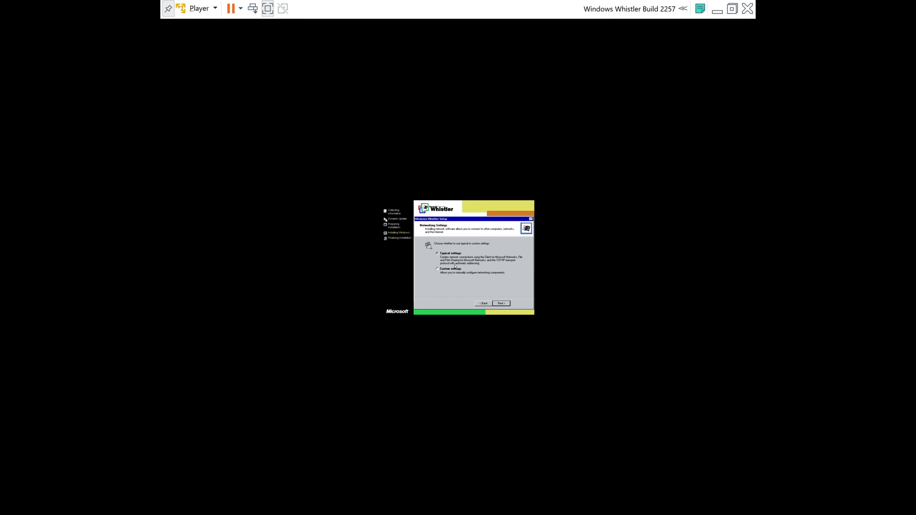
Accept Typical networking settings and keep the computer in a workgroup
click(500, 303)
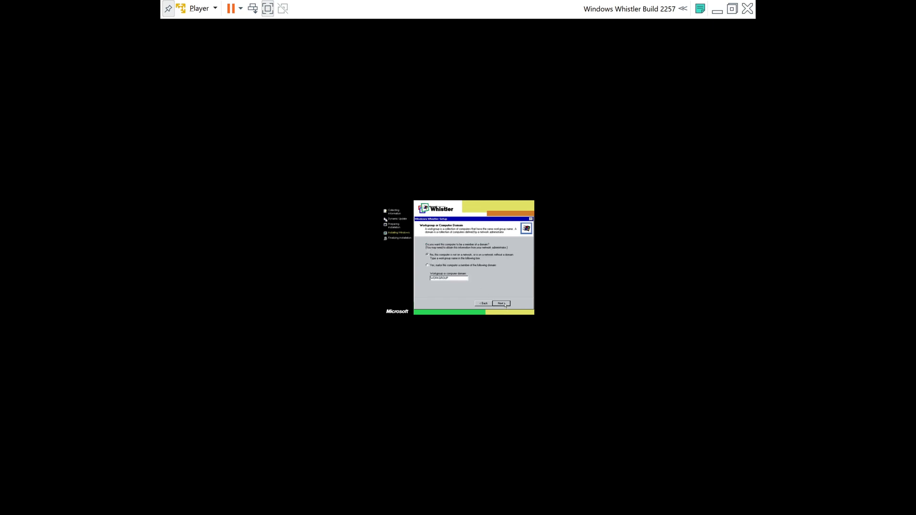
click(500, 303)
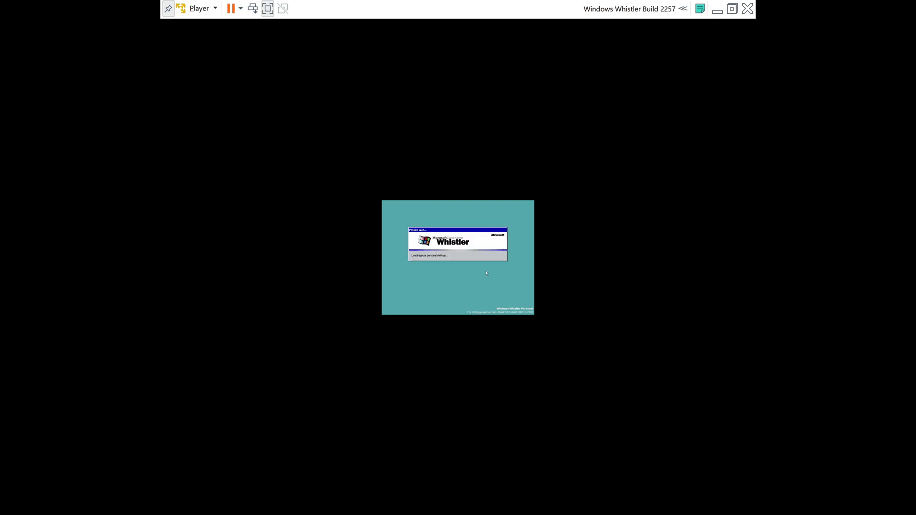
Open the Player menu to reach Removable Devices > CD/DVD (IDE)
click(198, 8)
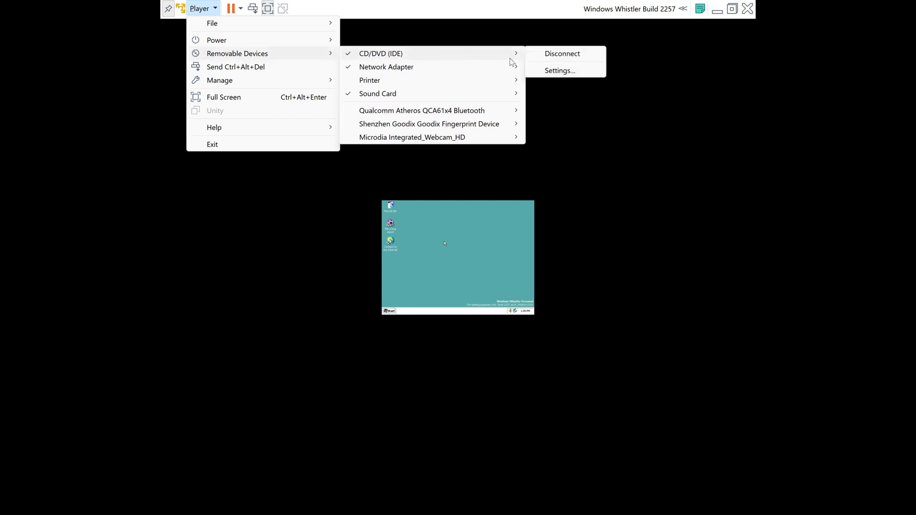
Point the CD/DVD drive at the TCB VMware Drivers disc image and save
click(558, 70)
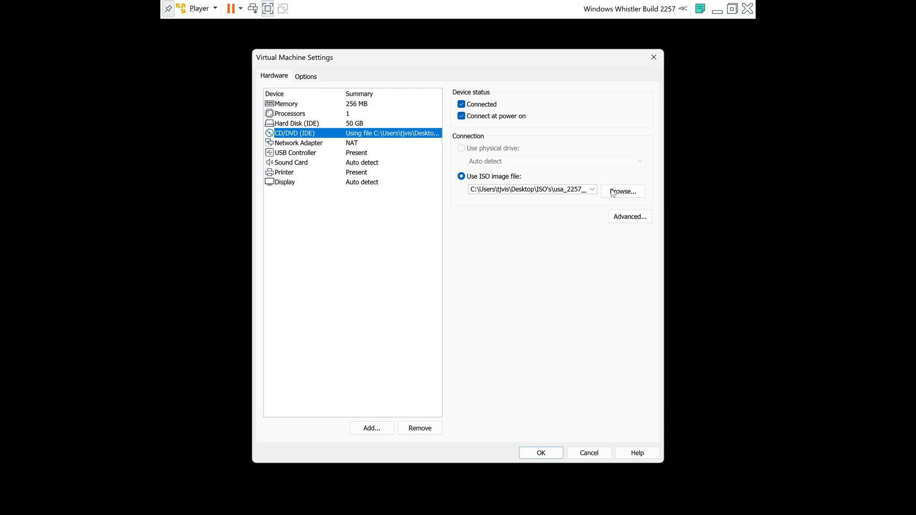
click(622, 191)
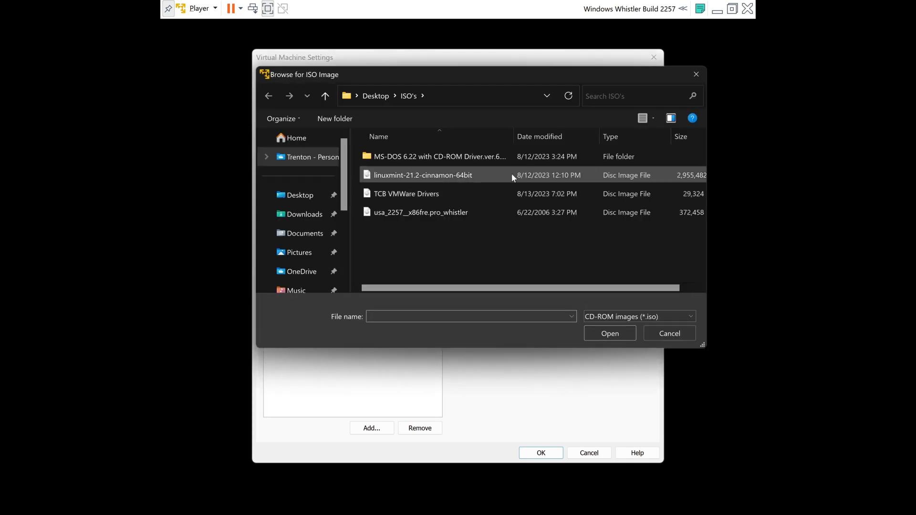
click(405, 193)
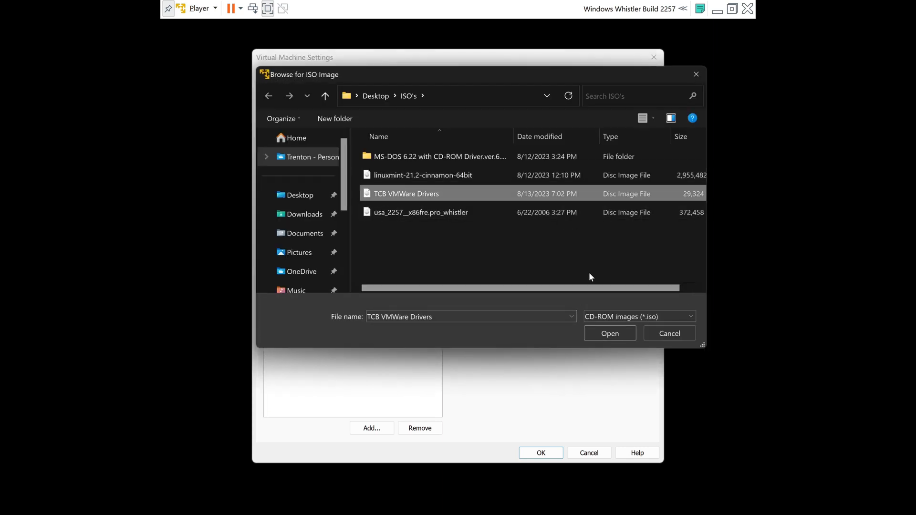
click(609, 333)
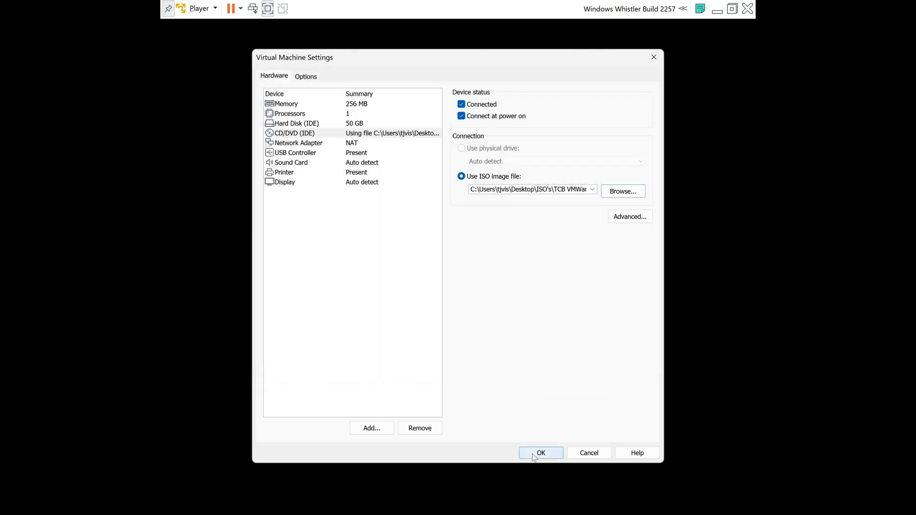
click(539, 453)
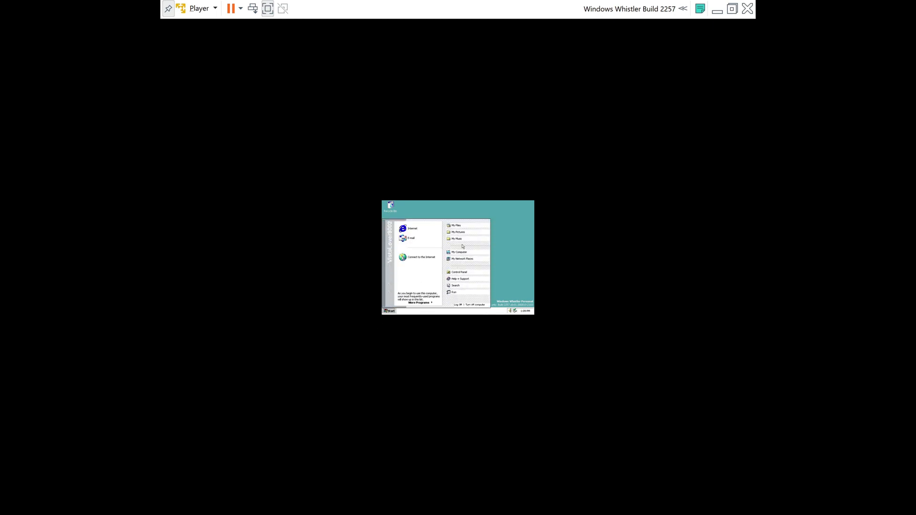
Update the Video Controller in Device Manager with the unsigned VMware SVGA driver
right_click(458, 252)
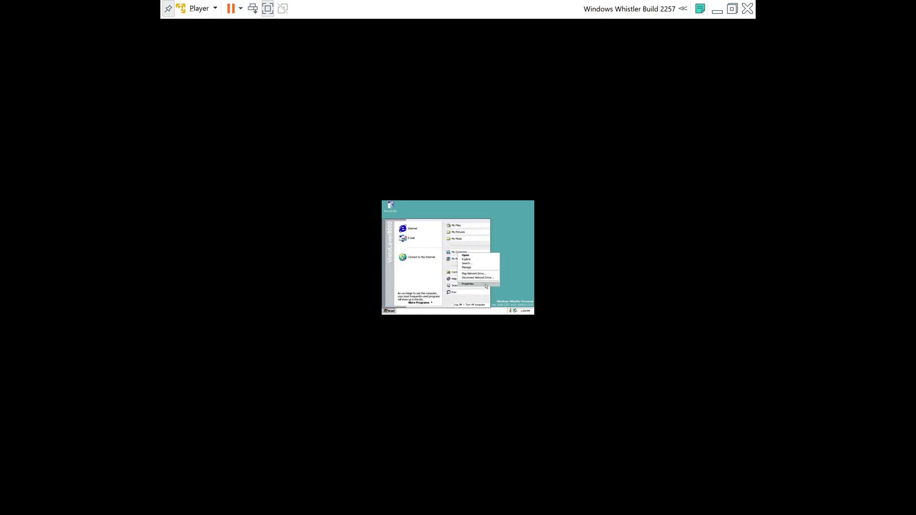
click(468, 284)
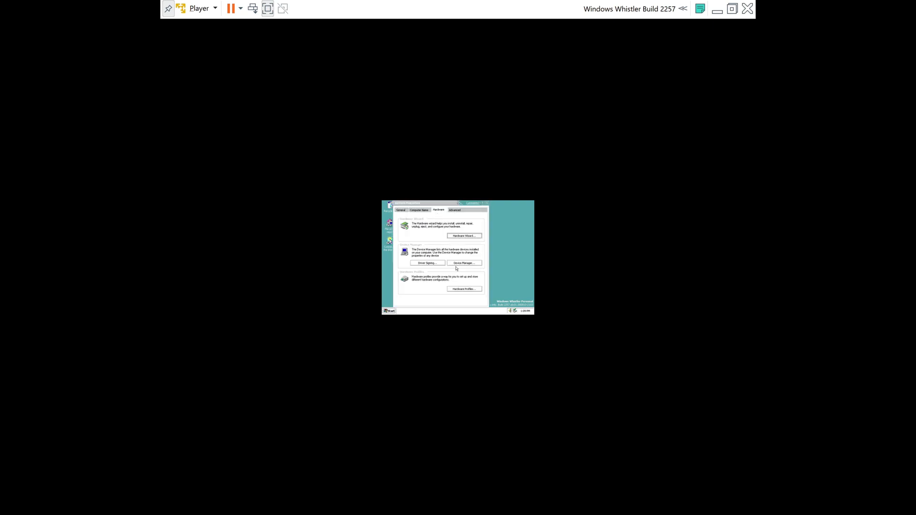
click(463, 262)
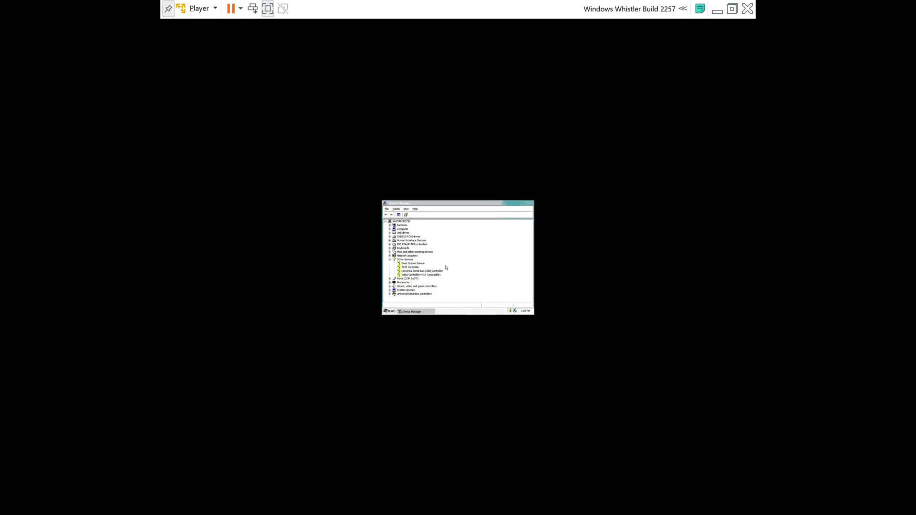
right_click(416, 276)
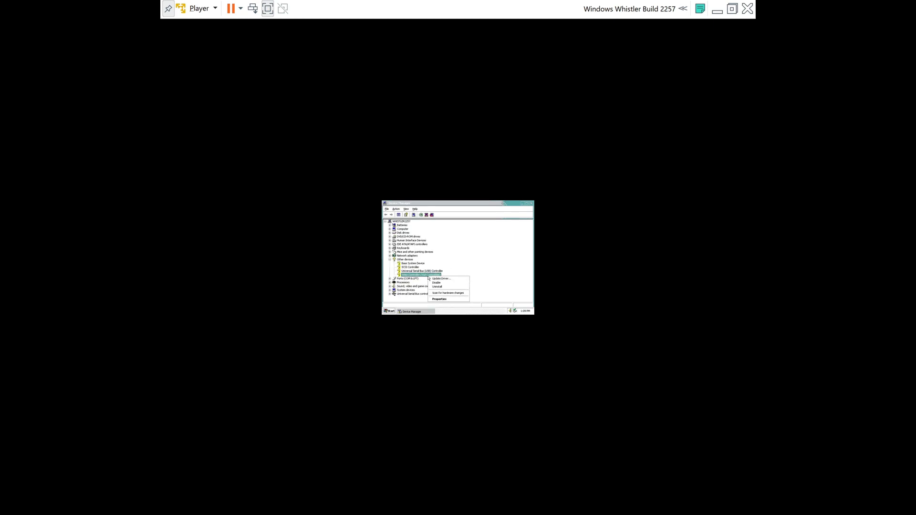
click(439, 278)
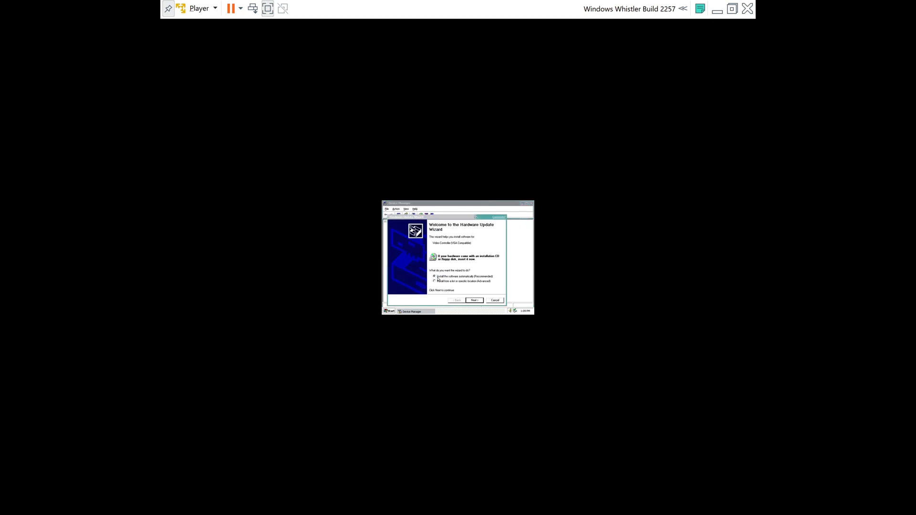
click(474, 299)
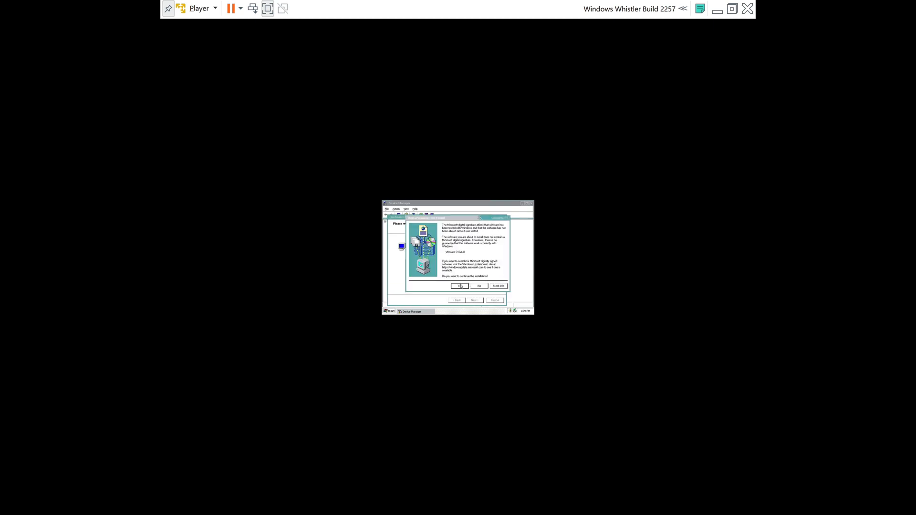
click(460, 285)
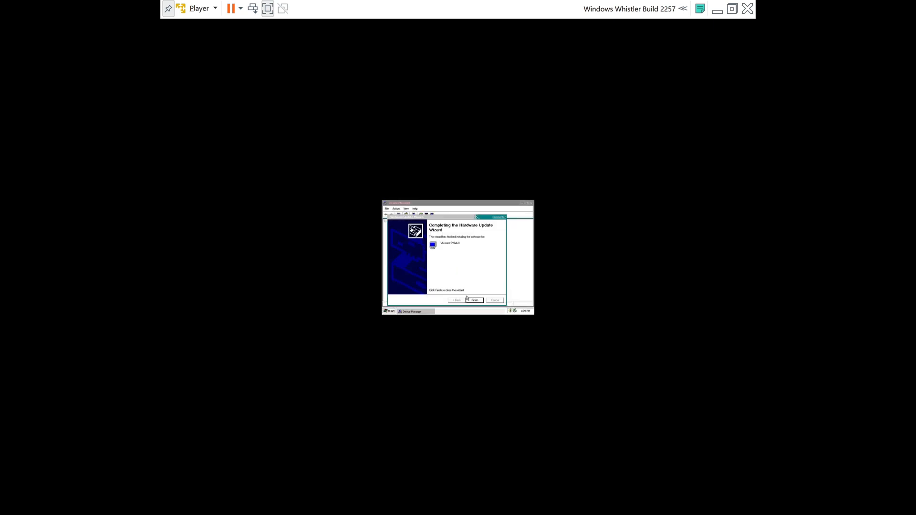
click(473, 300)
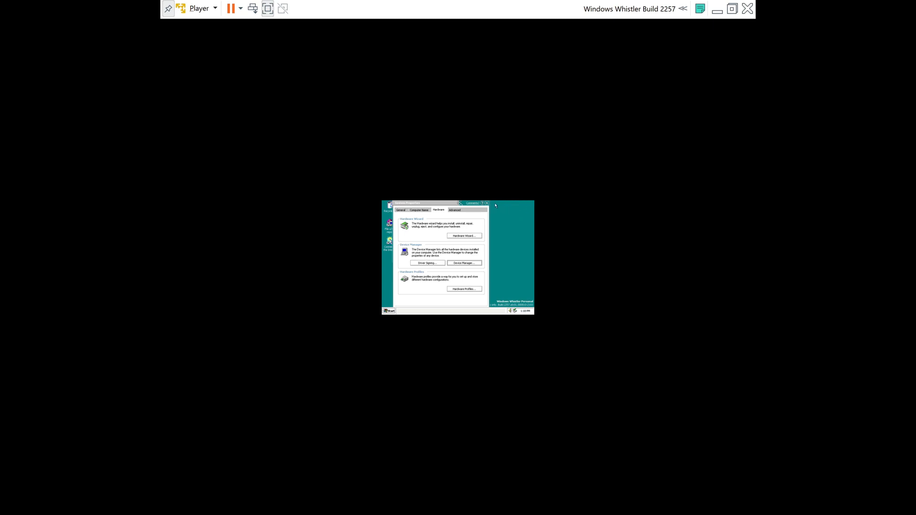
Close System Properties and restart Whistler from Start > Turn off computer
click(486, 202)
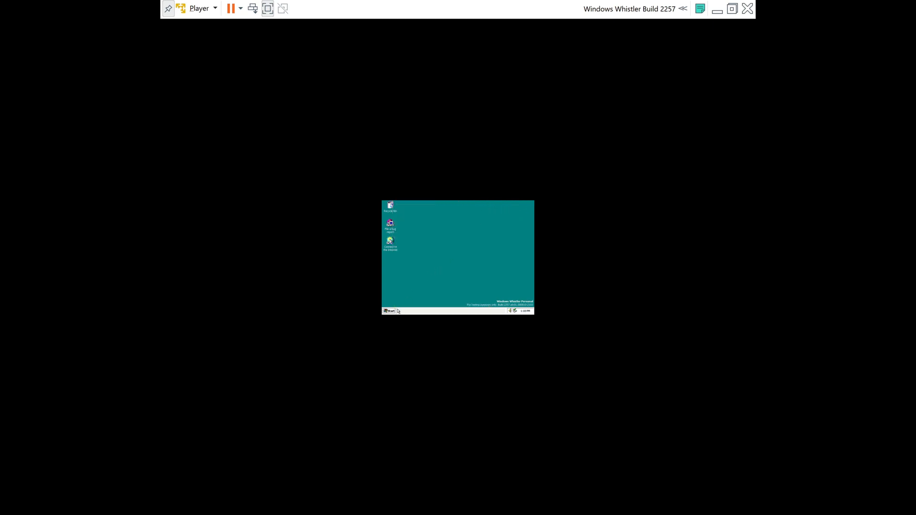
click(390, 310)
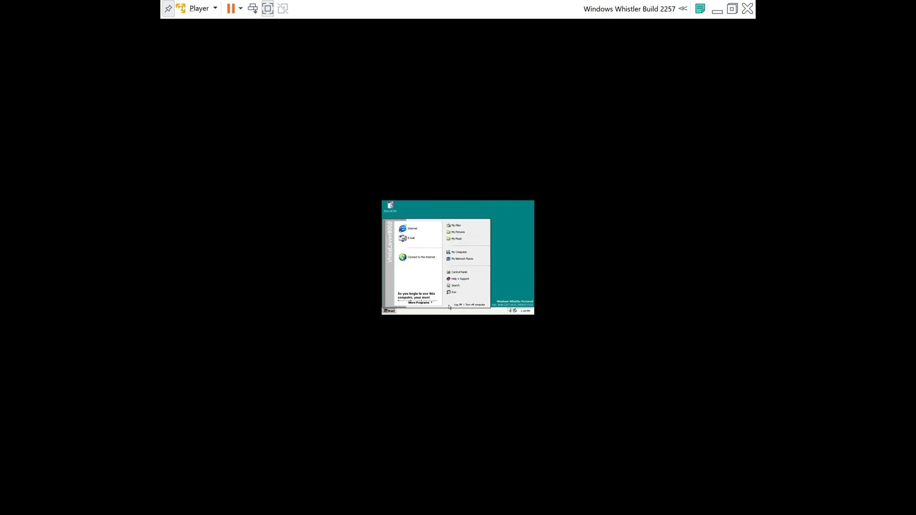
click(475, 304)
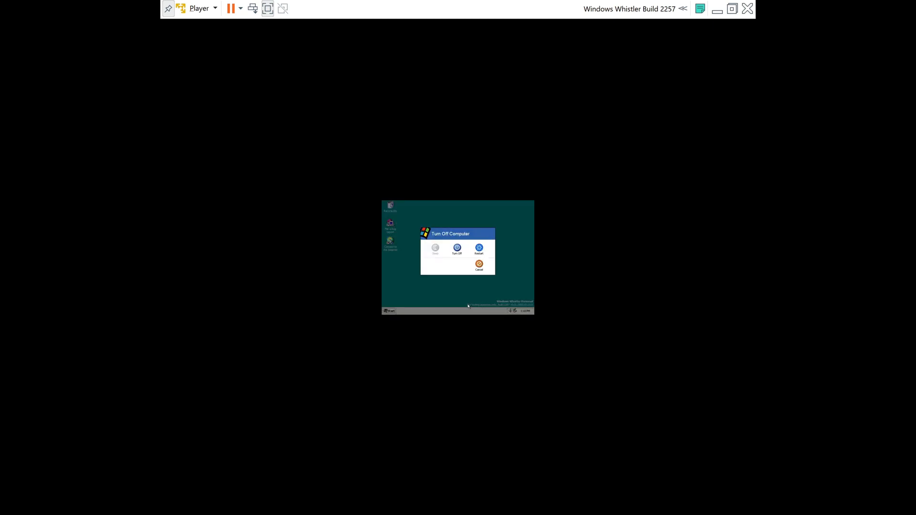
click(479, 264)
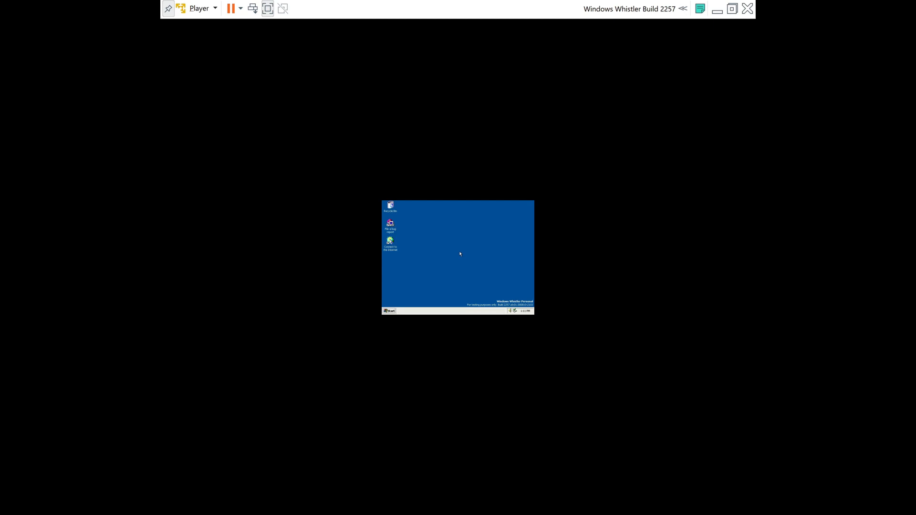
mouse_move(387, 308)
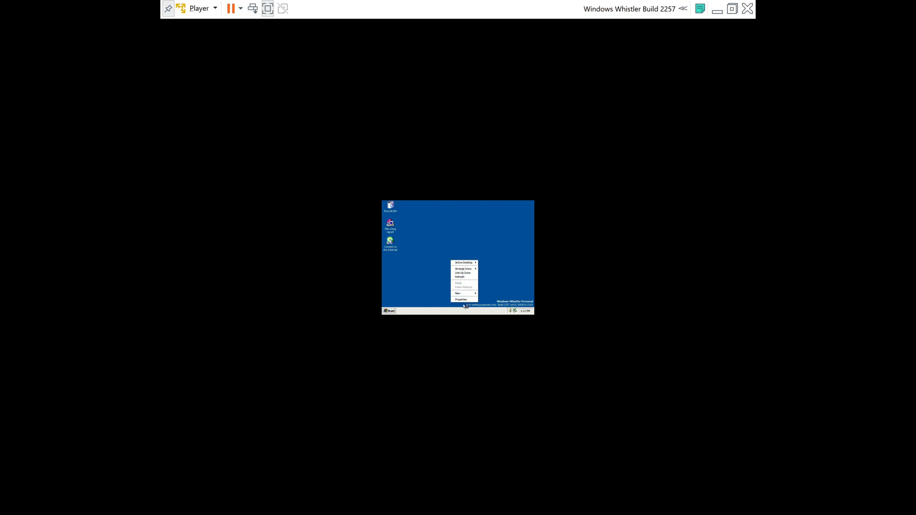
Set the screen area to 800 by 600 in Display Properties, apply and keep it
click(461, 299)
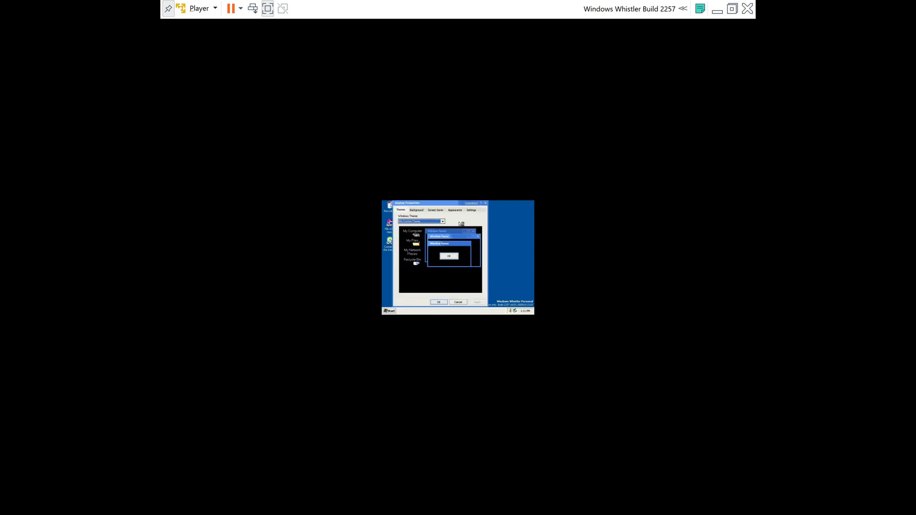
click(454, 210)
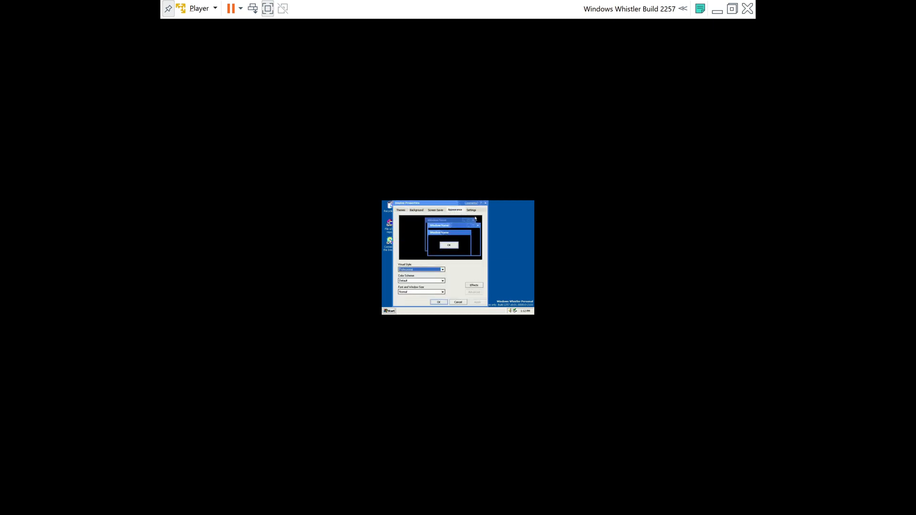
click(470, 210)
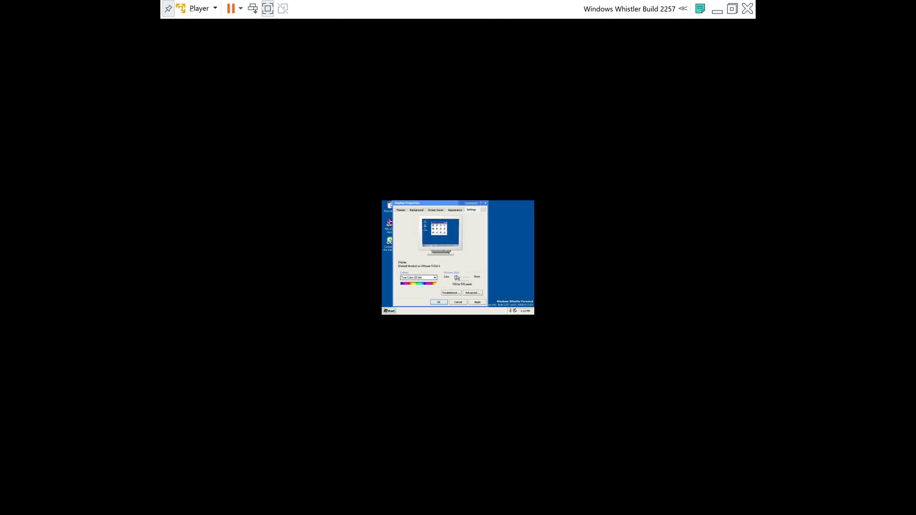
drag(456, 277, 461, 277)
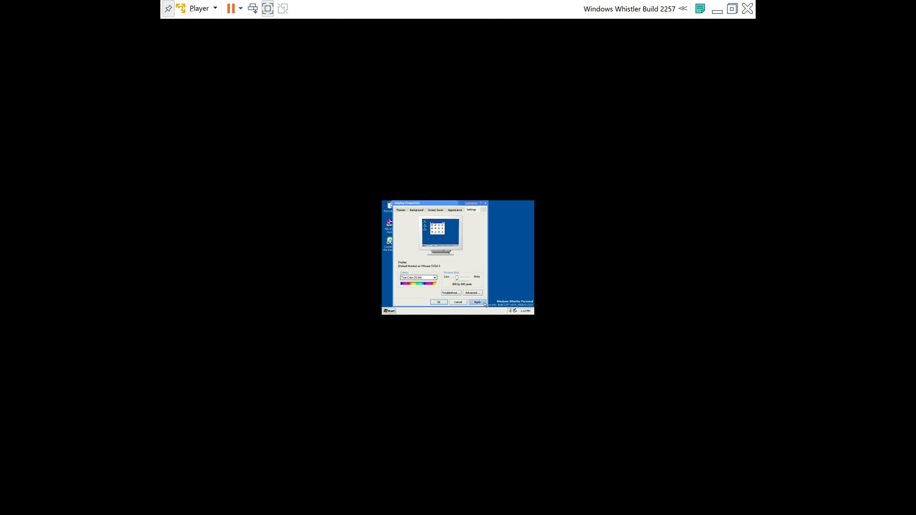
click(476, 303)
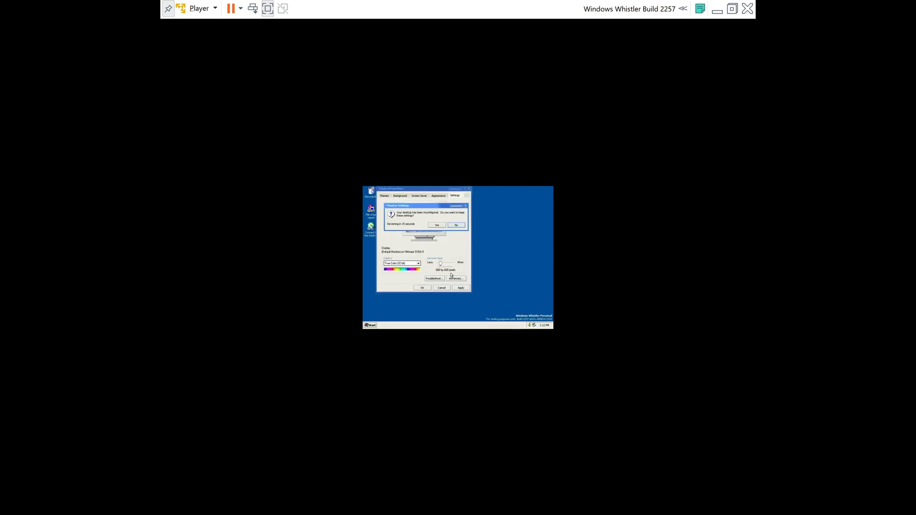
click(437, 225)
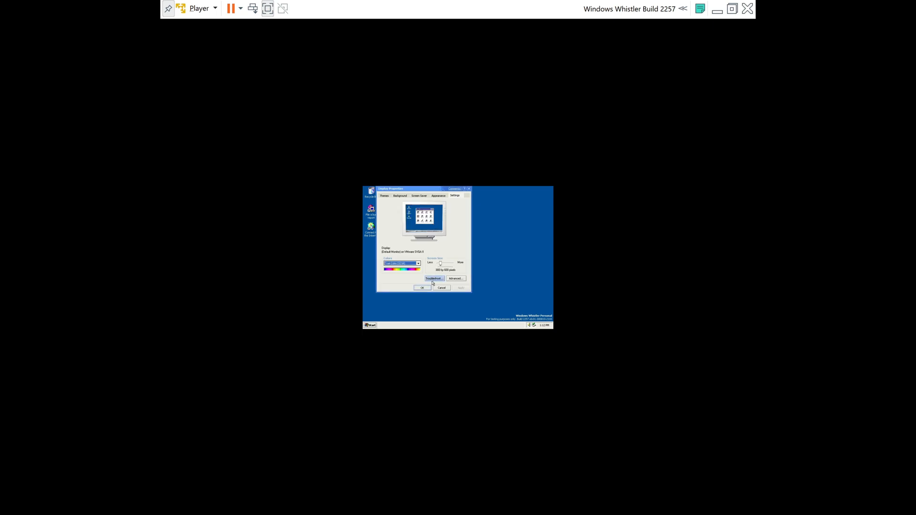
click(441, 287)
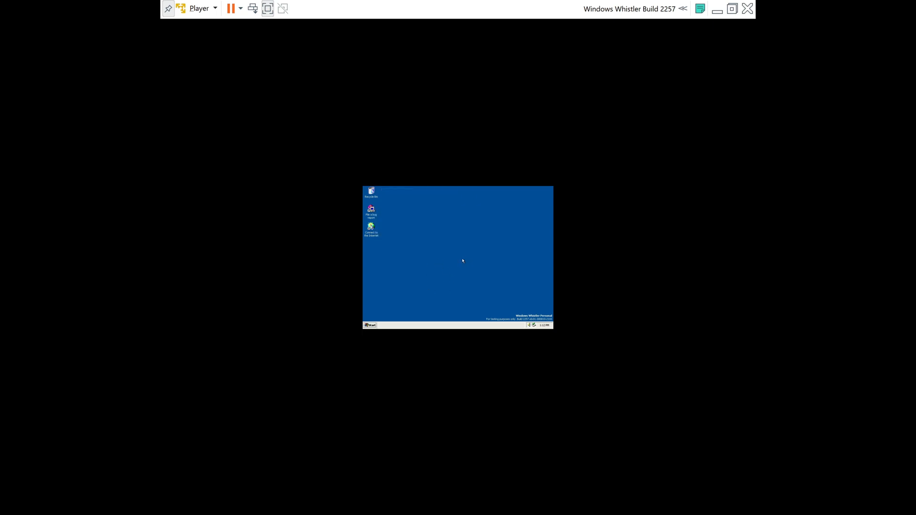
Choose Log Off from the Start menu to open the Log Off Windows prompt
click(370, 325)
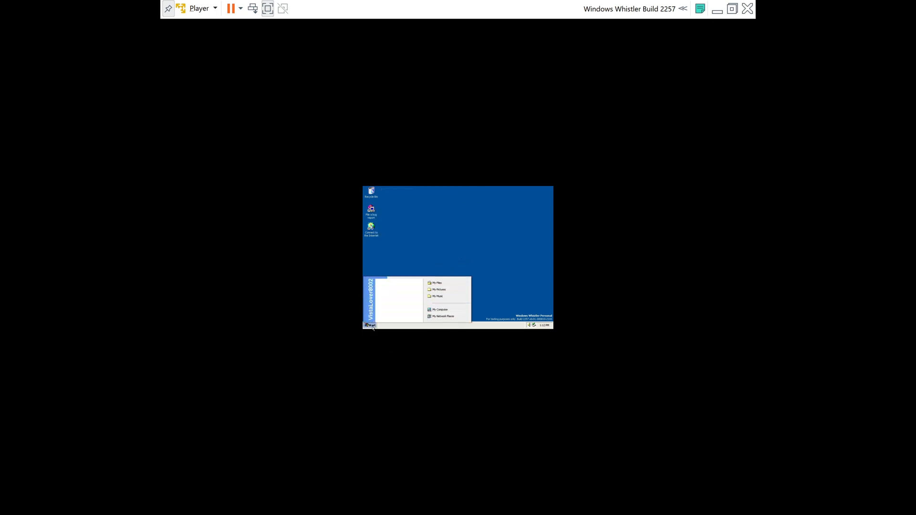
click(371, 325)
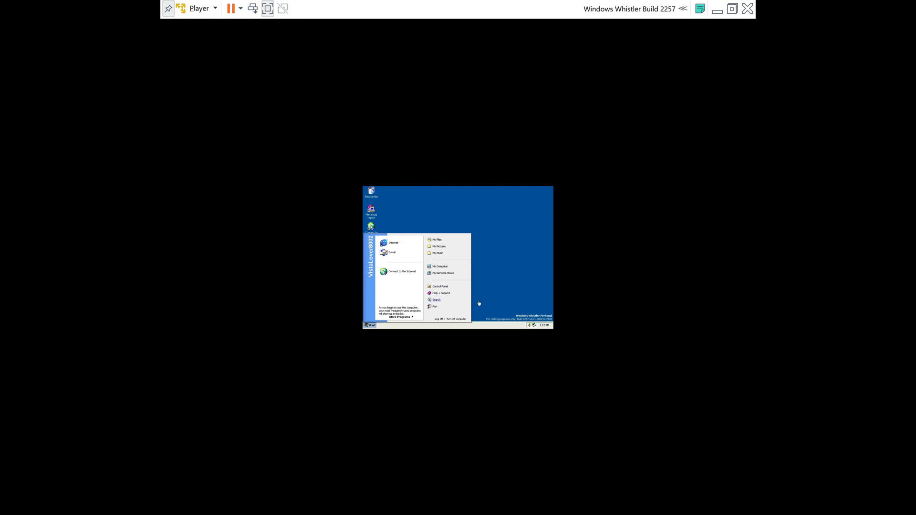
click(479, 268)
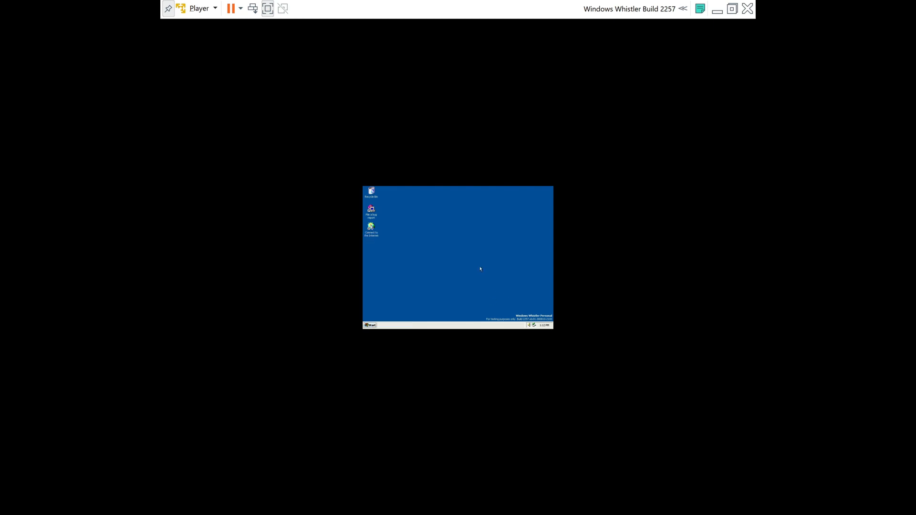
click(369, 325)
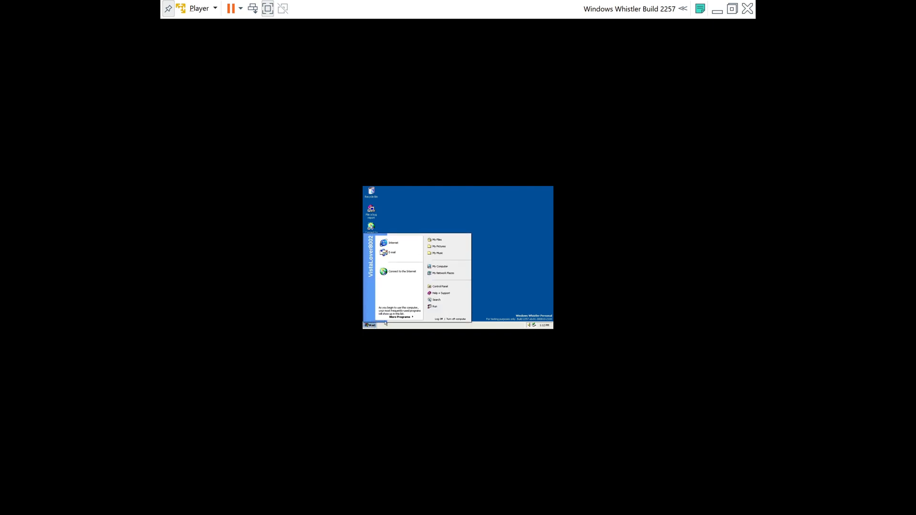
click(437, 320)
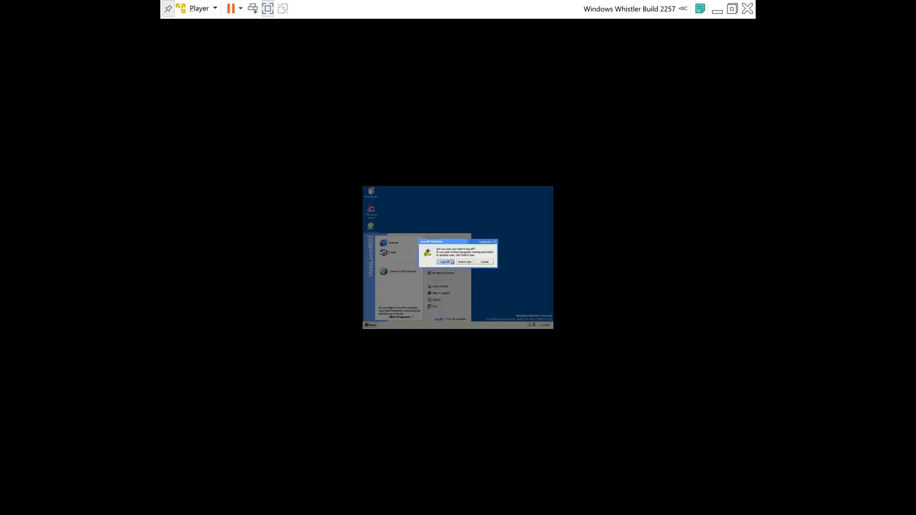